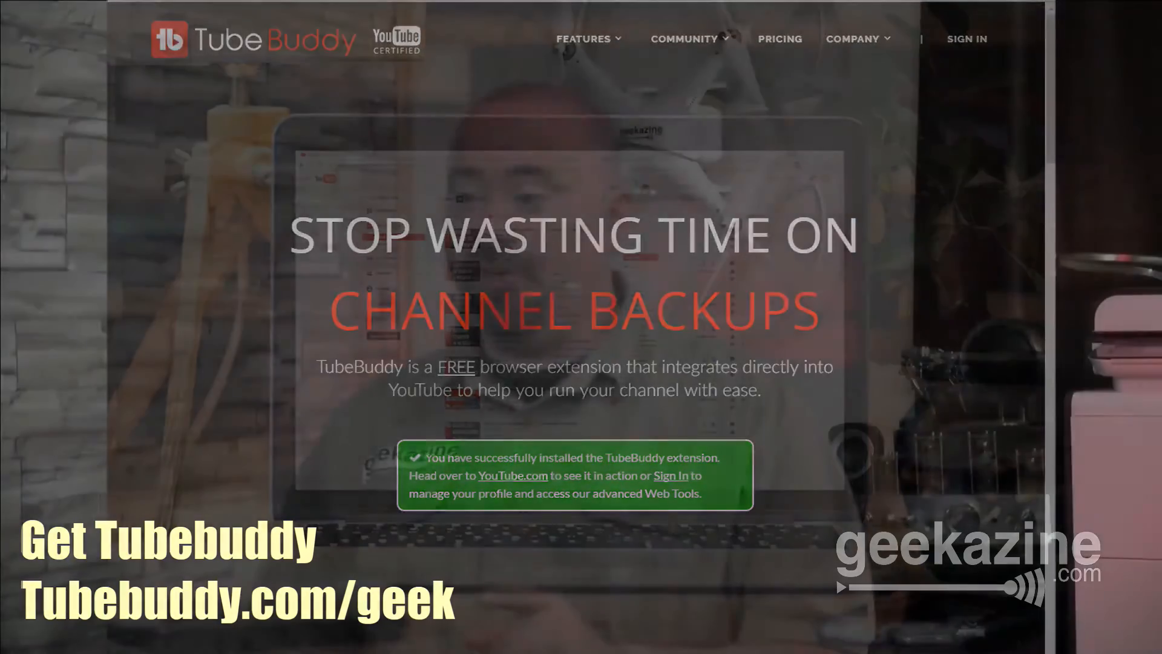
Bring up TubeBuddy's Tags view to review the tags used on this video.
left_click(511, 475)
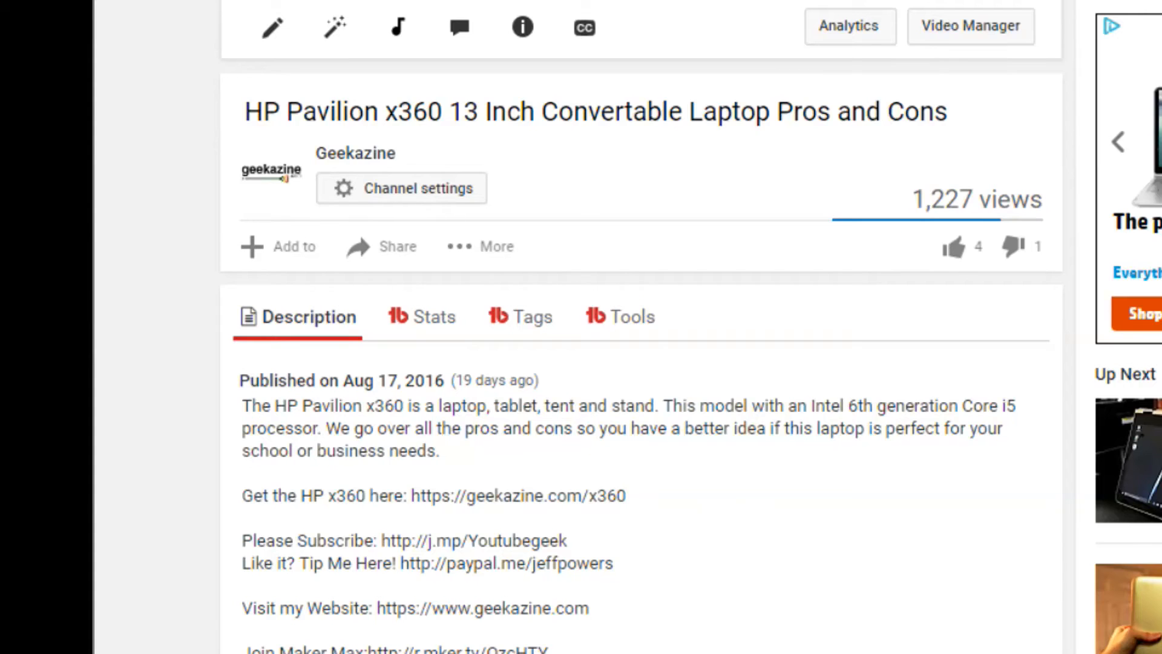
mouse_move(480, 247)
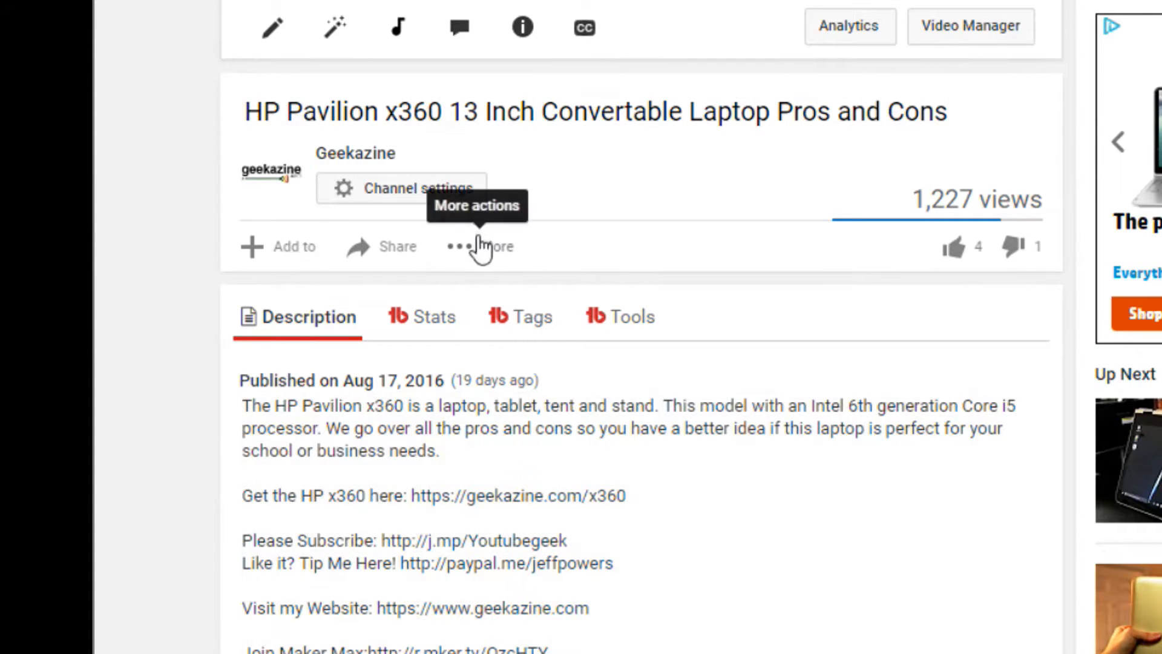
scroll("down", 3)
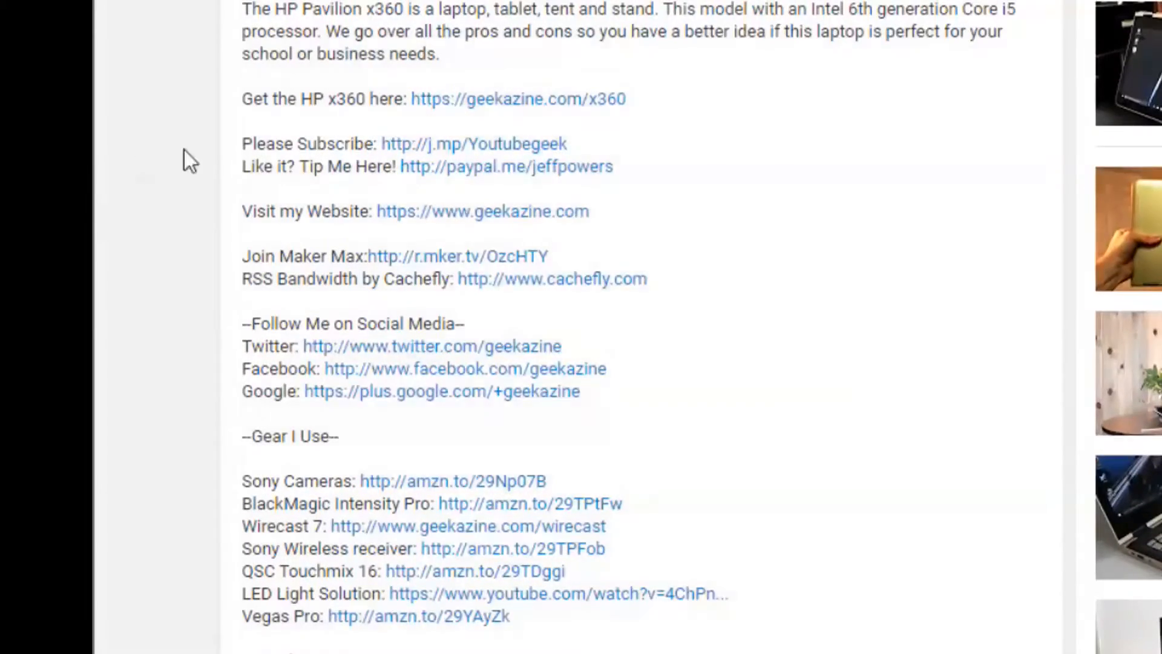
mouse_move(144, 569)
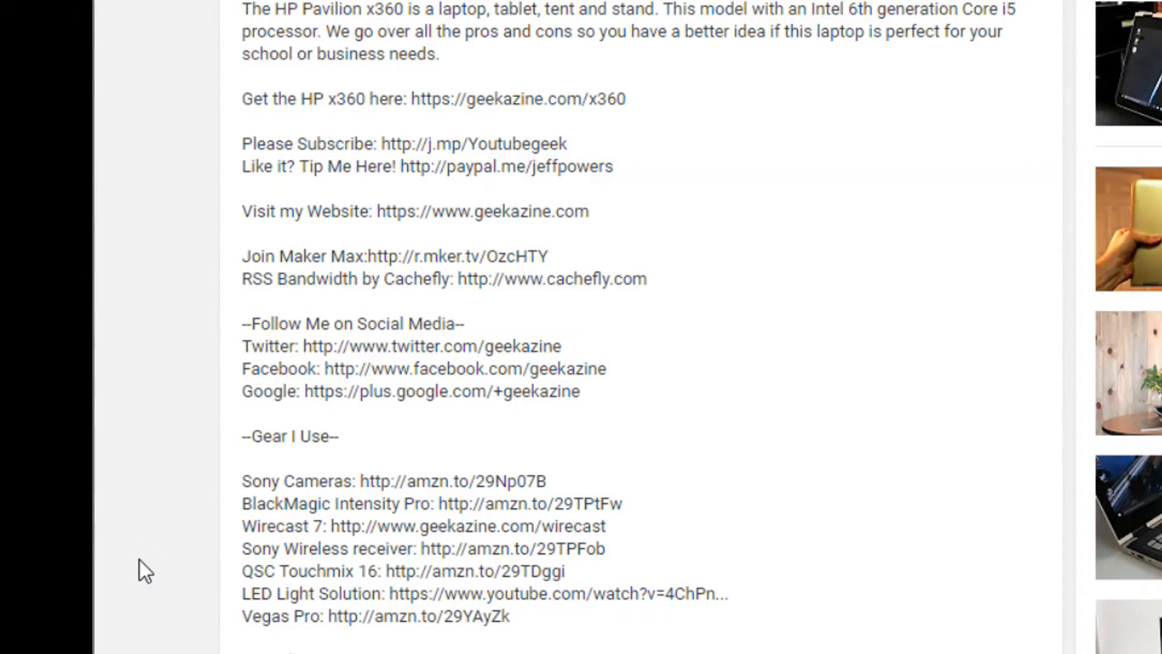
scroll("up", 3)
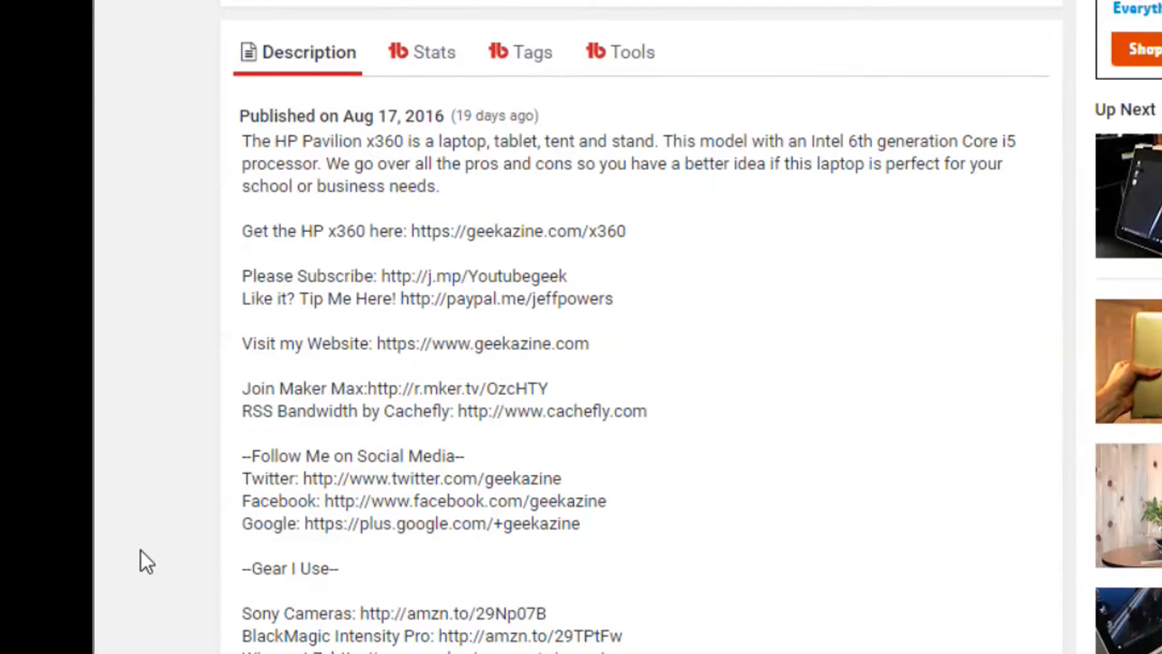
left_click(531, 52)
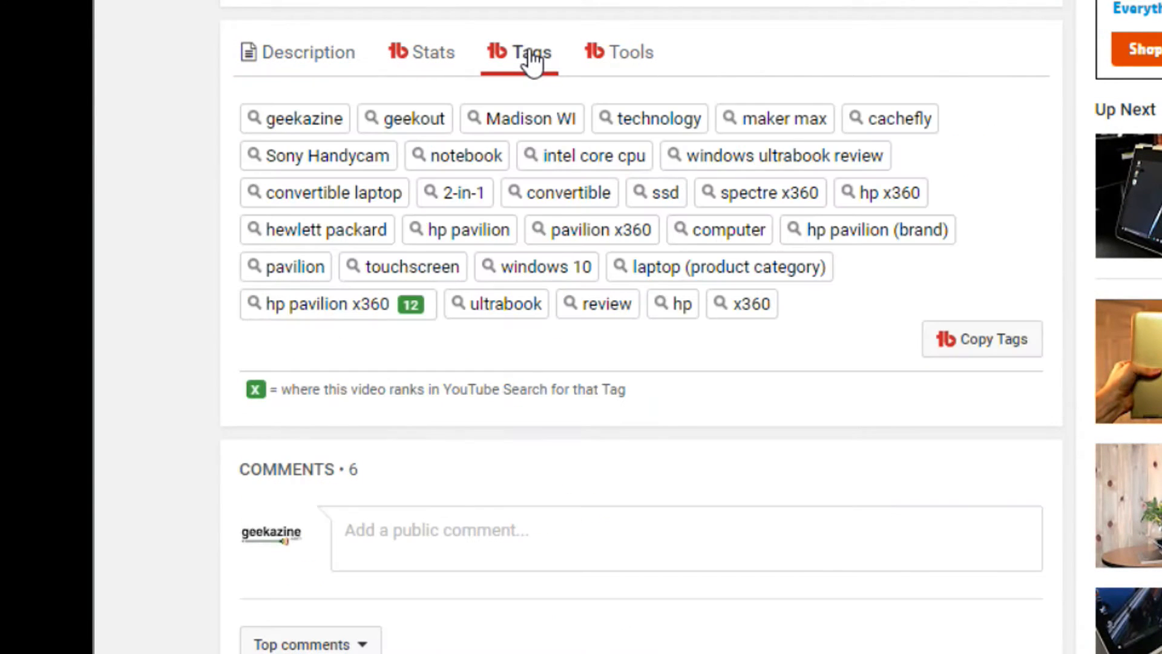
scroll("up", 3)
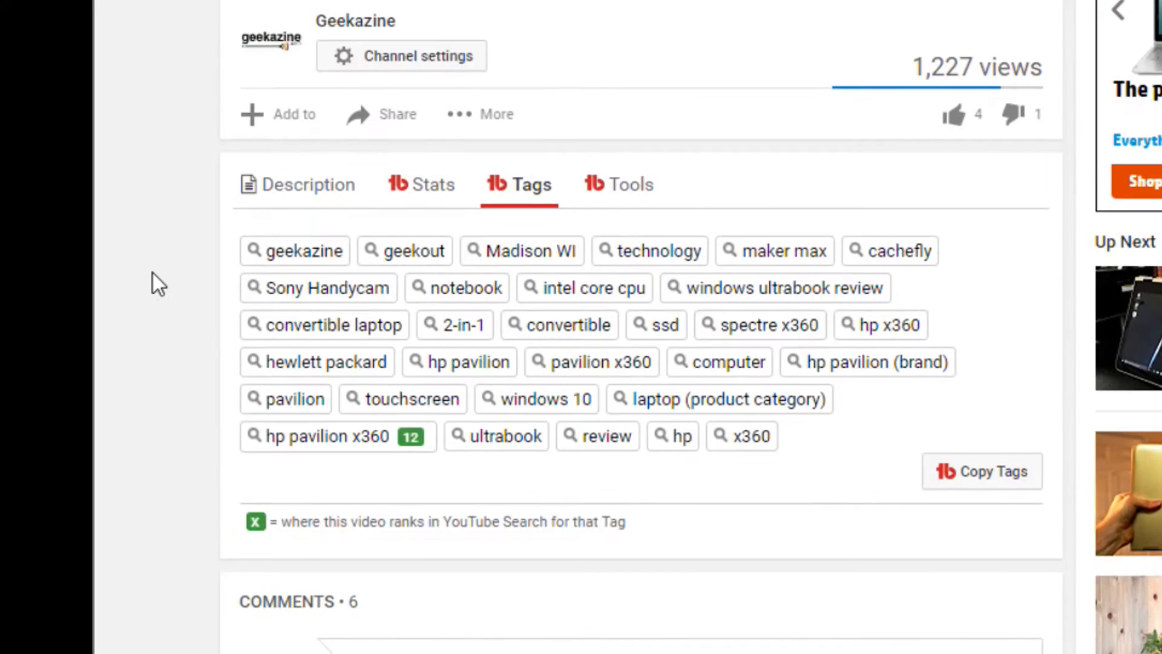
scroll("down", 3)
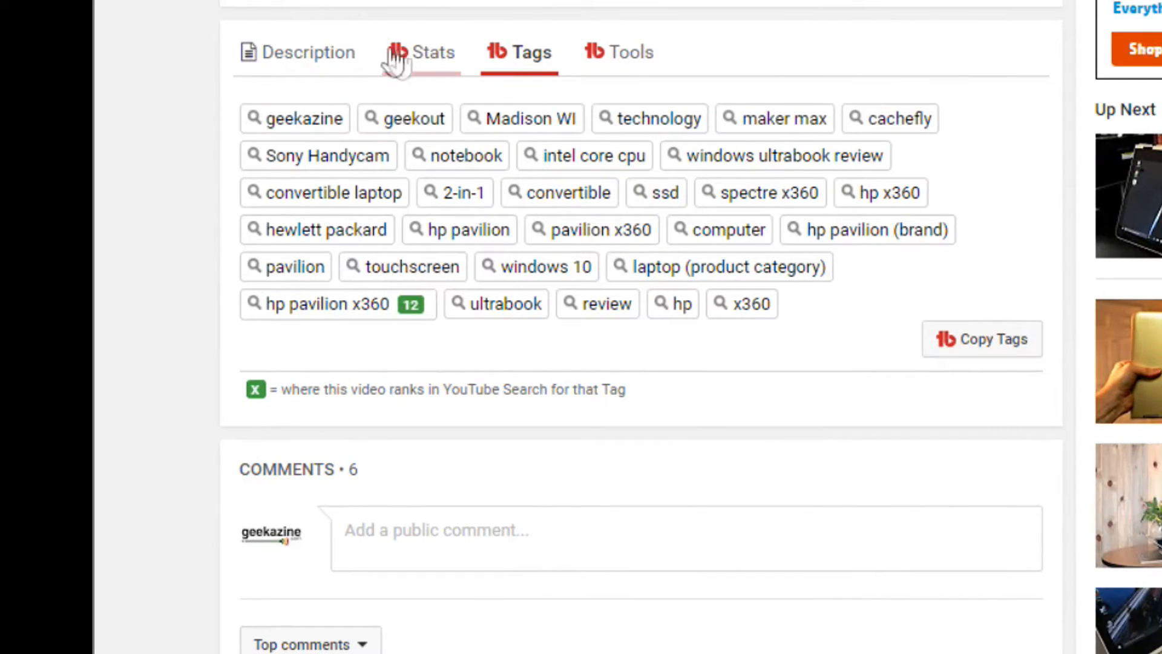
Review the video's estimated earnings and engagement stats, then its extra TubeBuddy tools.
left_click(421, 52)
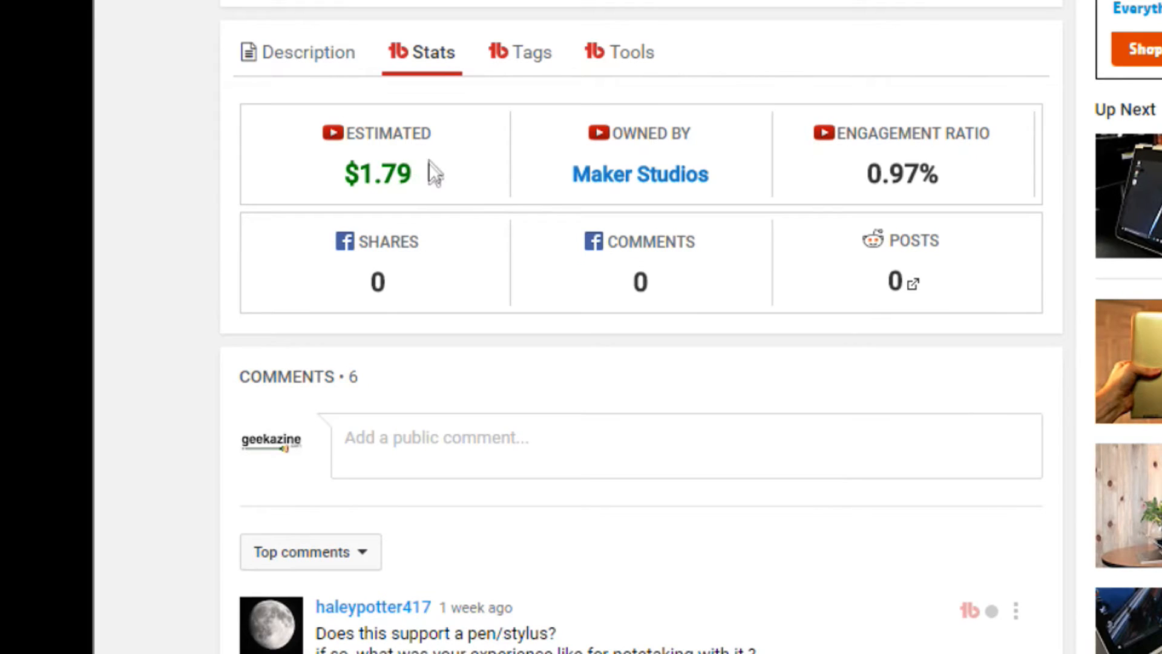
mouse_move(940, 181)
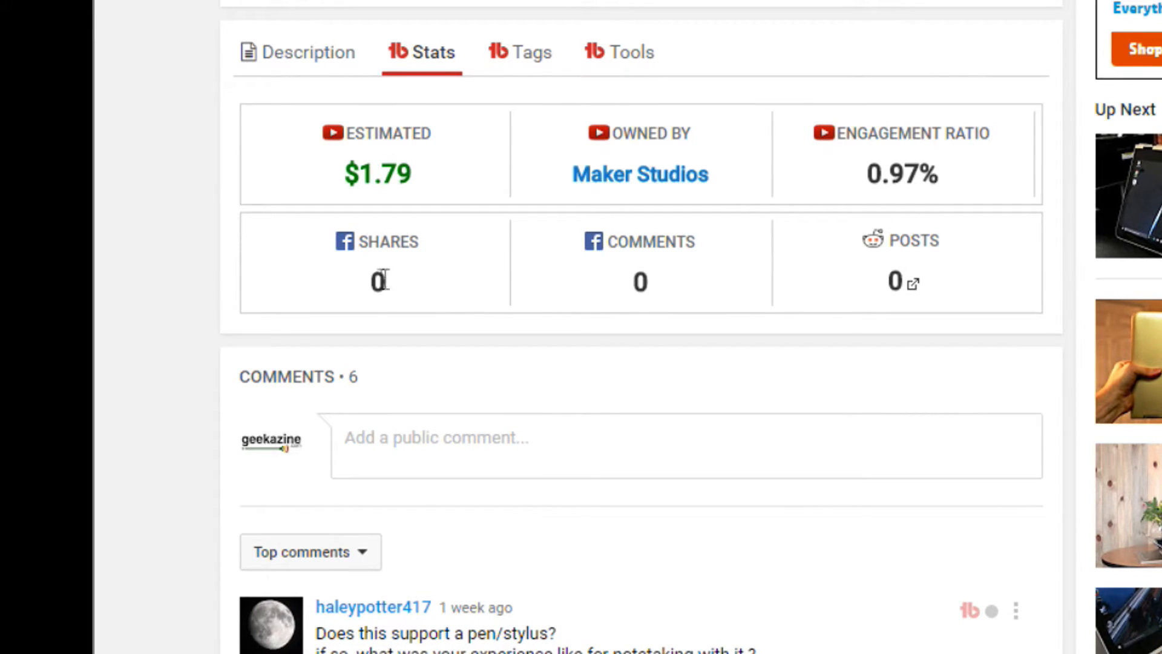
mouse_move(910, 290)
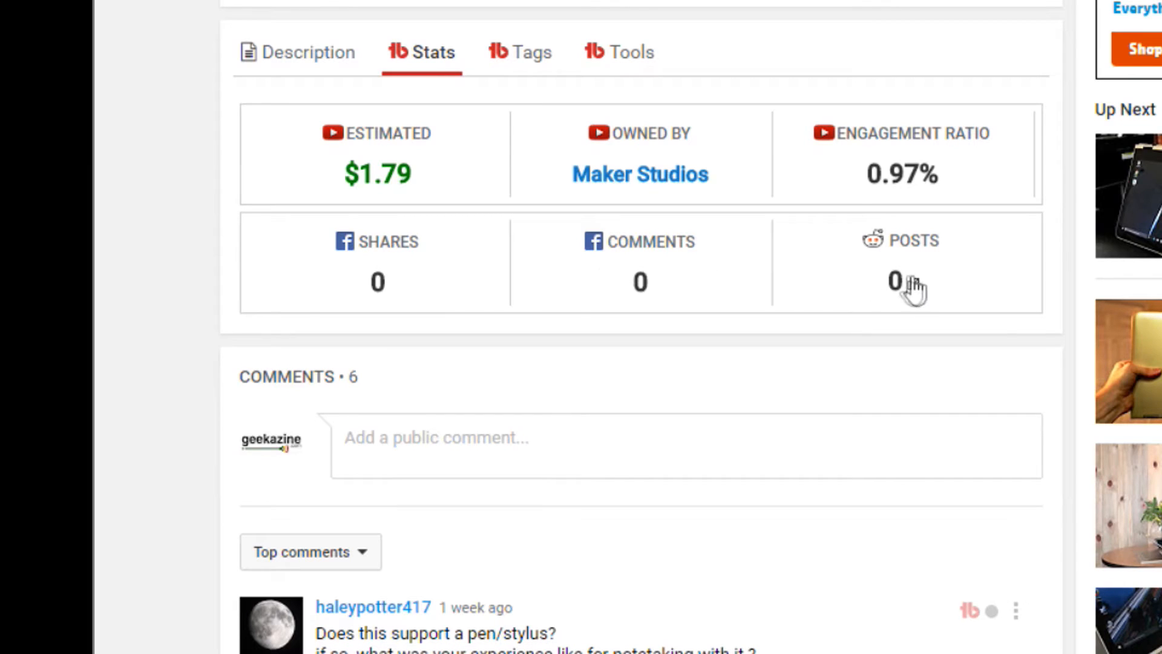
mouse_move(532, 63)
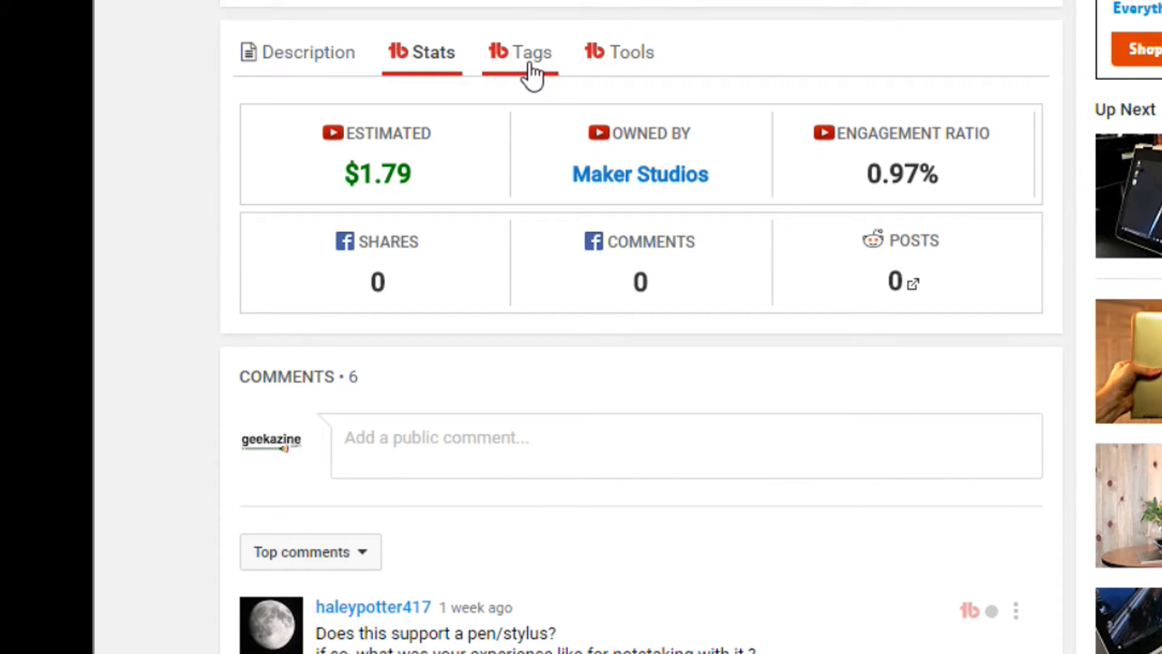
left_click(630, 52)
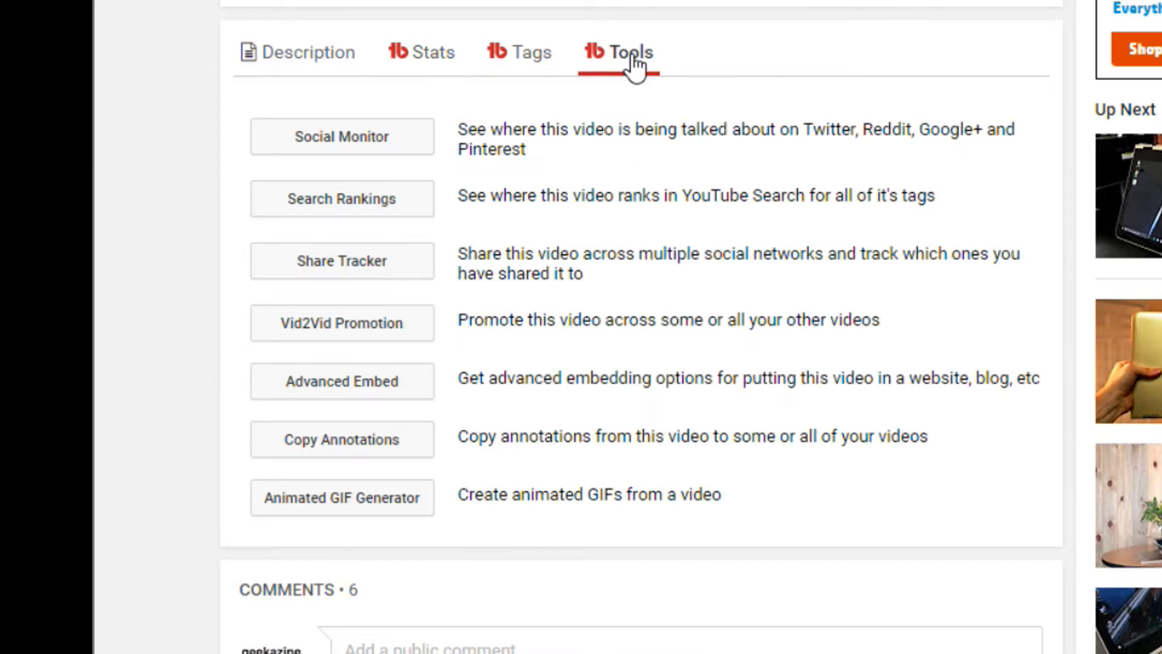
mouse_move(404, 237)
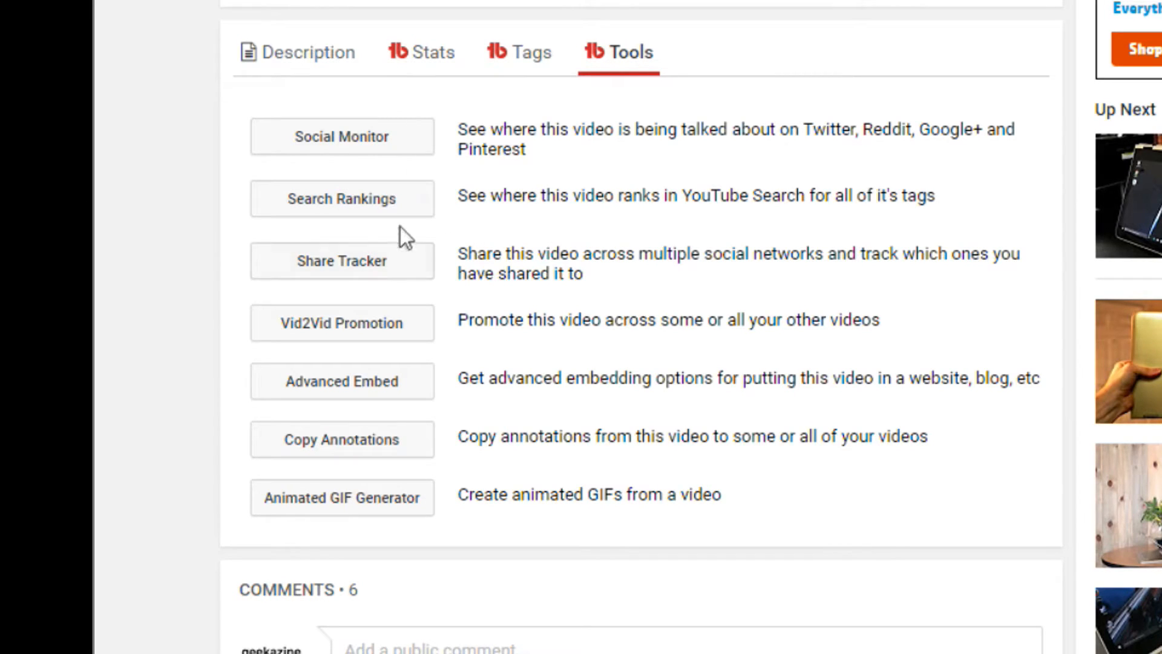
mouse_move(411, 330)
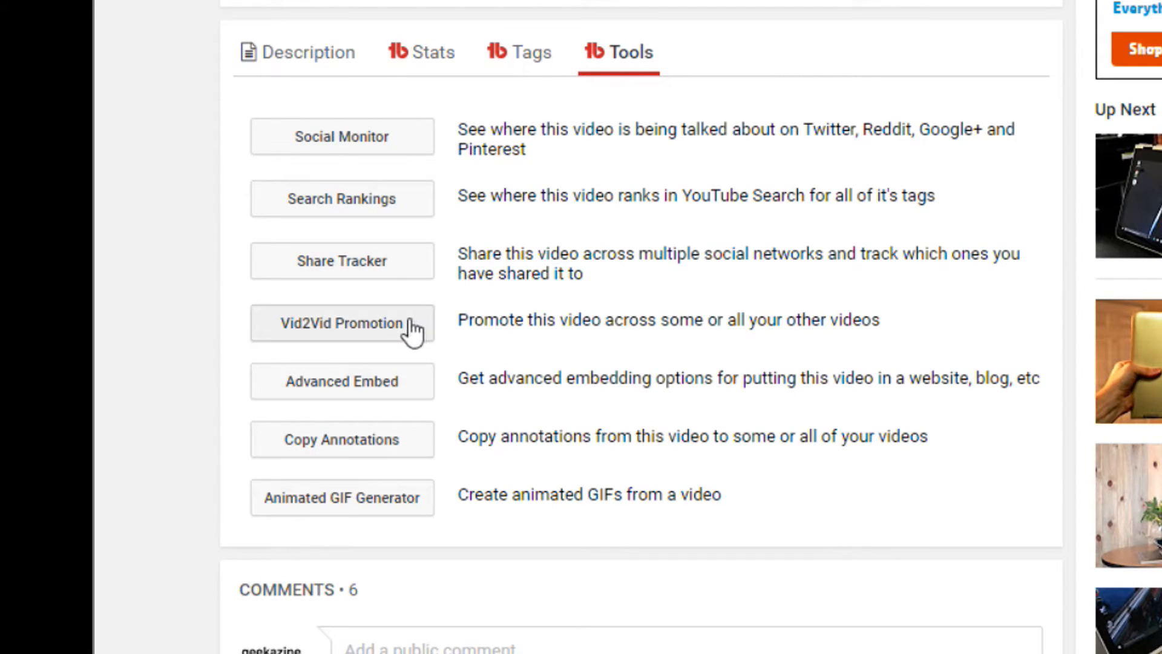
mouse_move(406, 469)
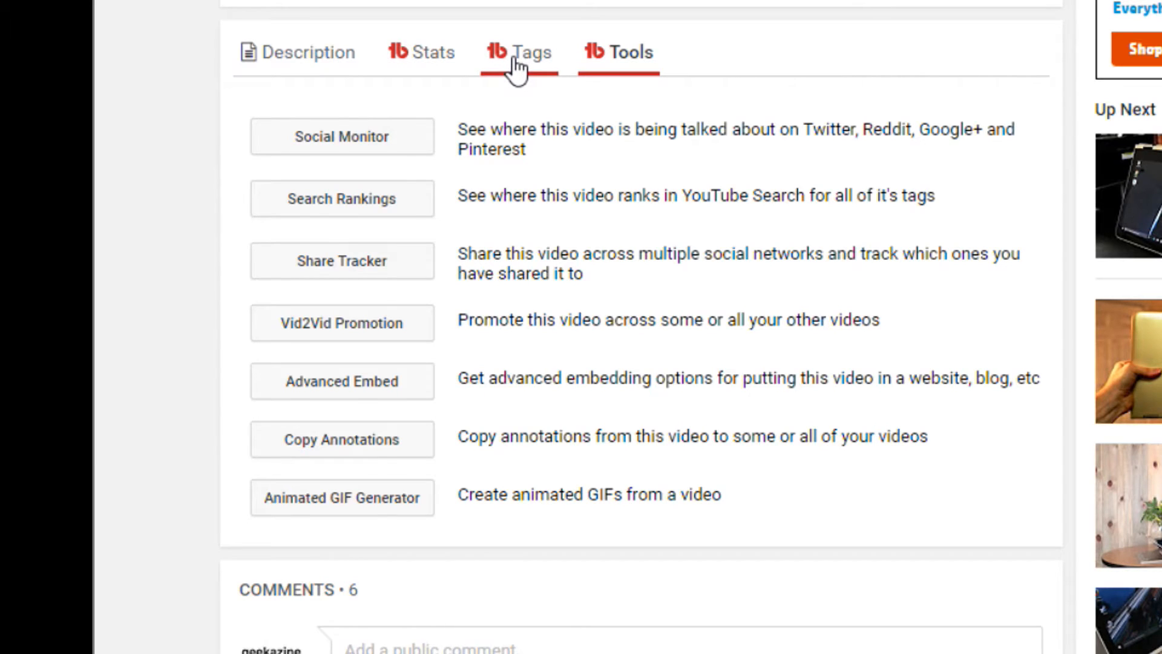
Show the HP Pavilion x360 video's own tag list again, with search-ranking markers.
left_click(519, 52)
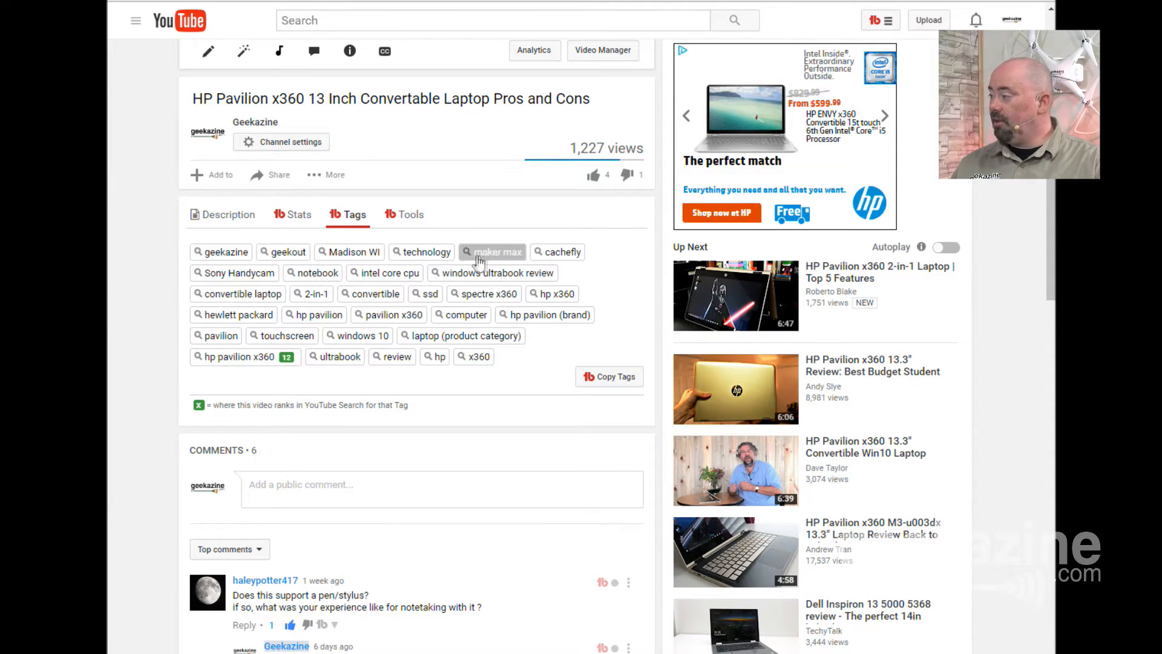
mouse_move(475, 352)
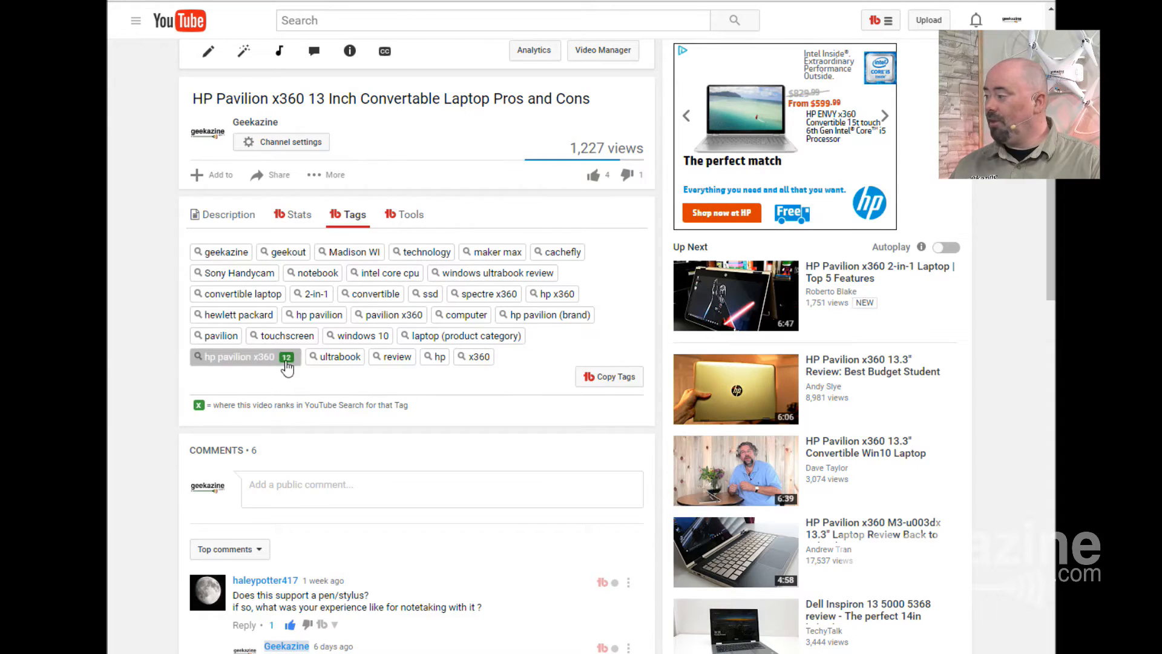
mouse_move(242, 379)
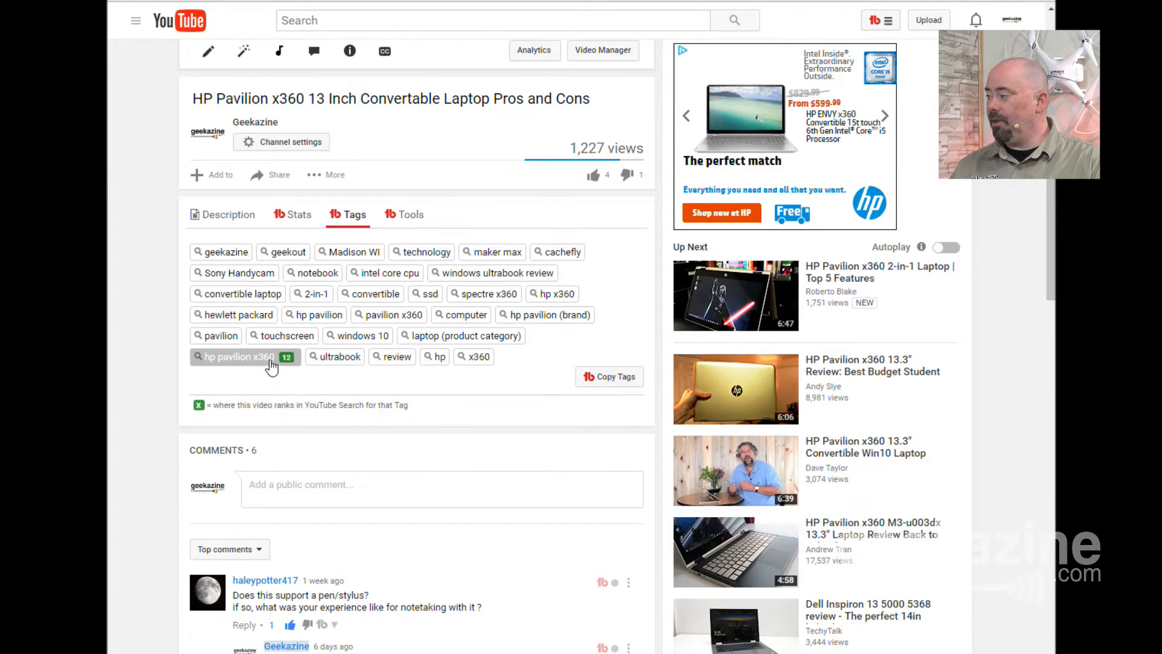
mouse_move(289, 364)
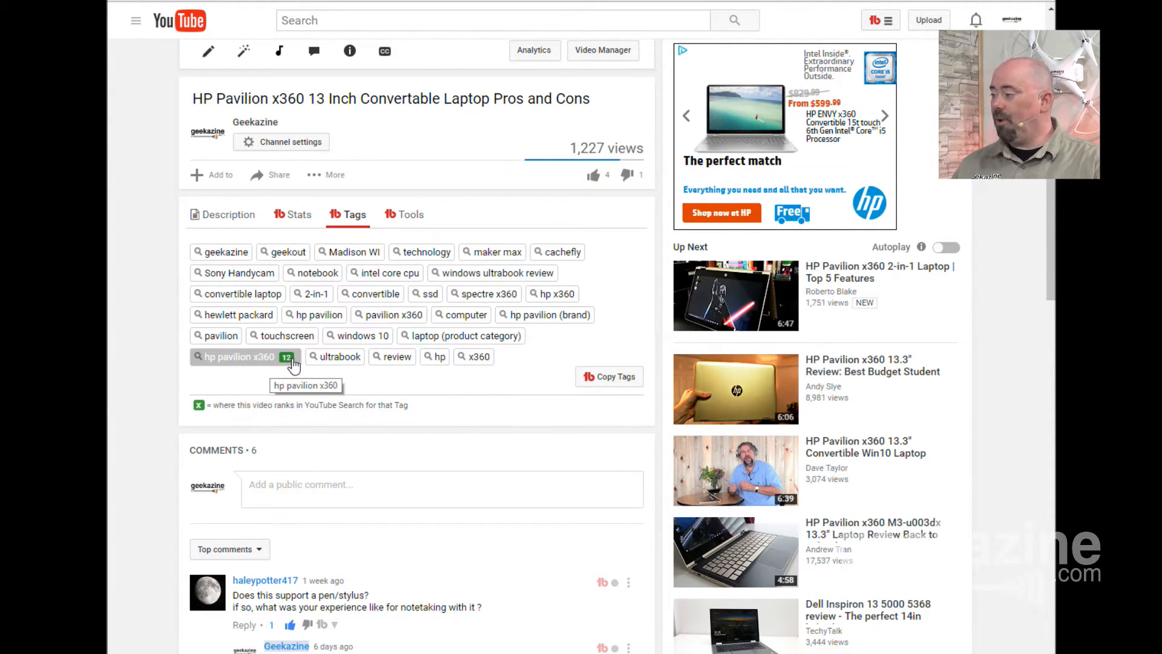
mouse_move(388, 314)
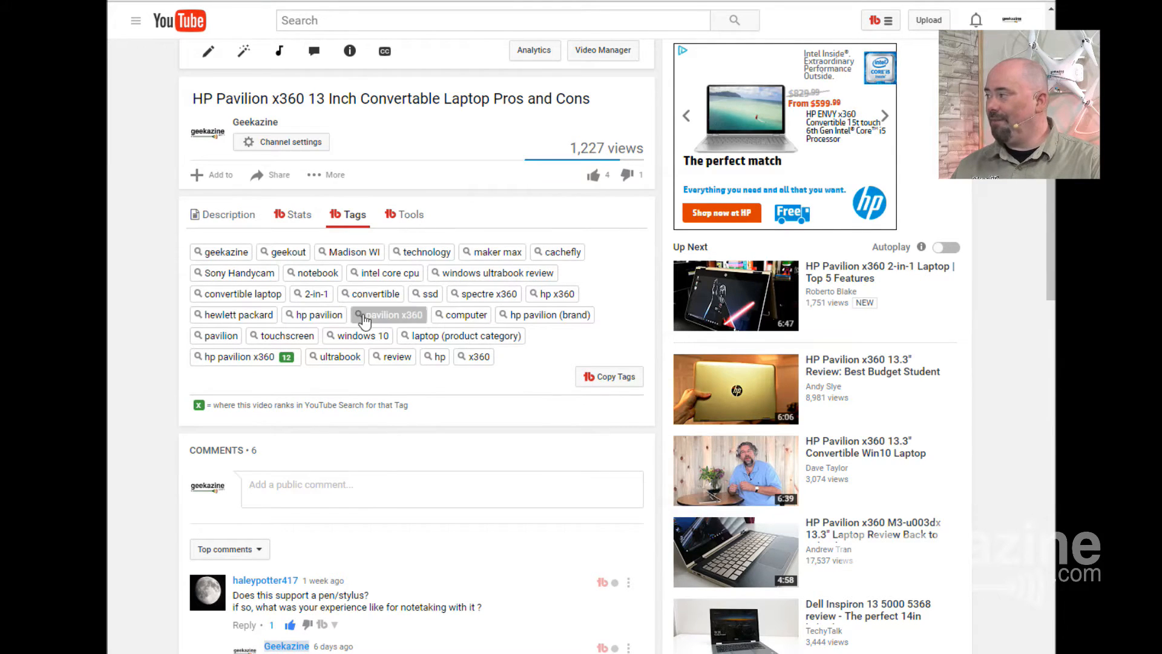
mouse_move(495, 272)
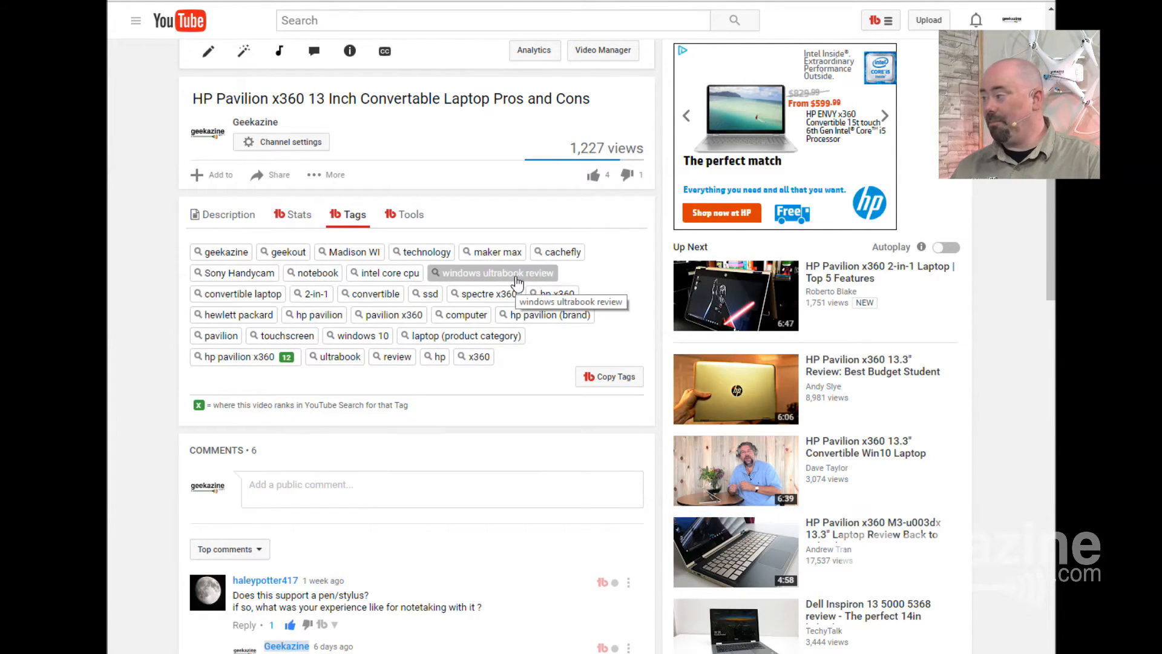
mouse_move(884, 395)
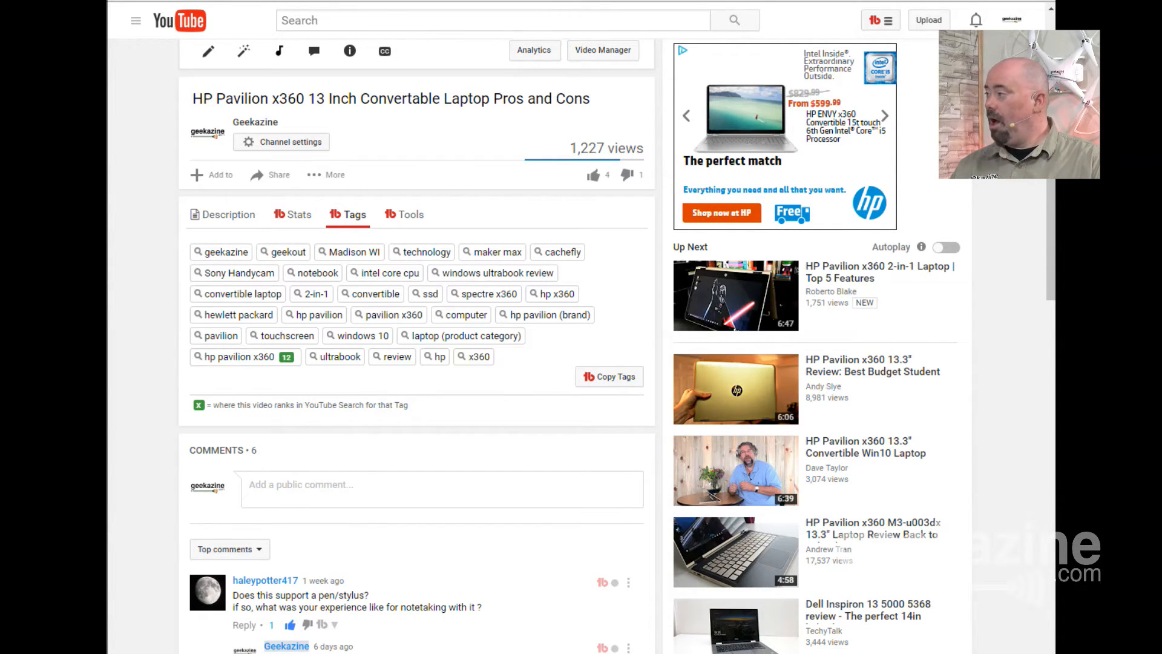
Bring up a competing HP Pavilion x360 review video and its TubeBuddy tags.
left_click(735, 470)
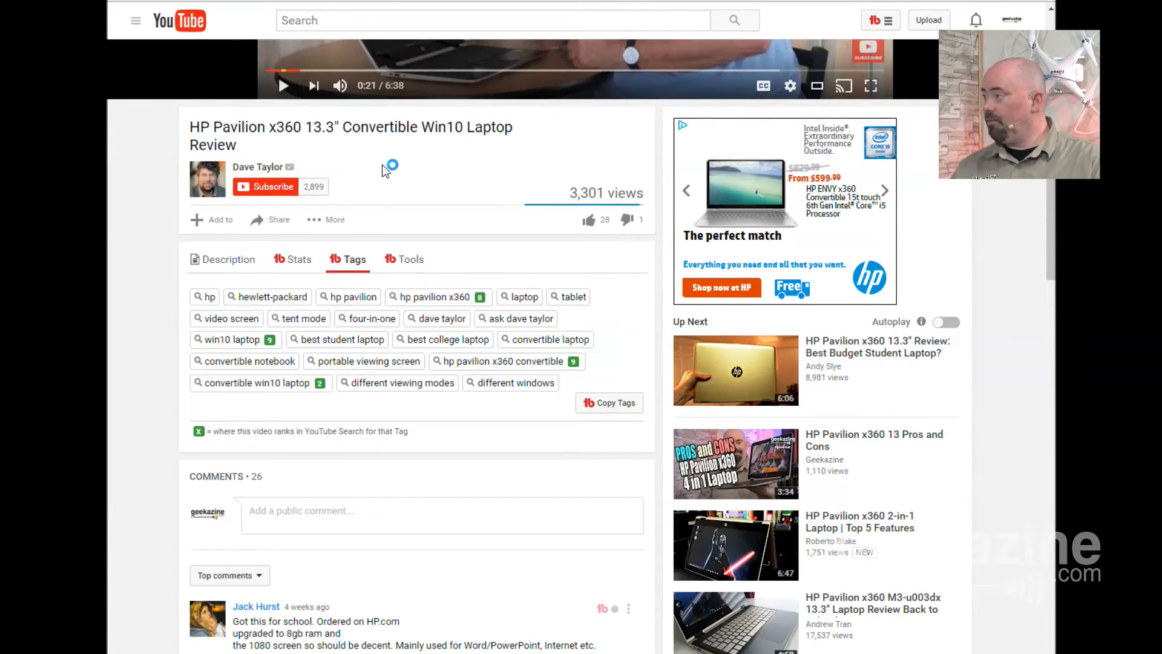
scroll("down", 3)
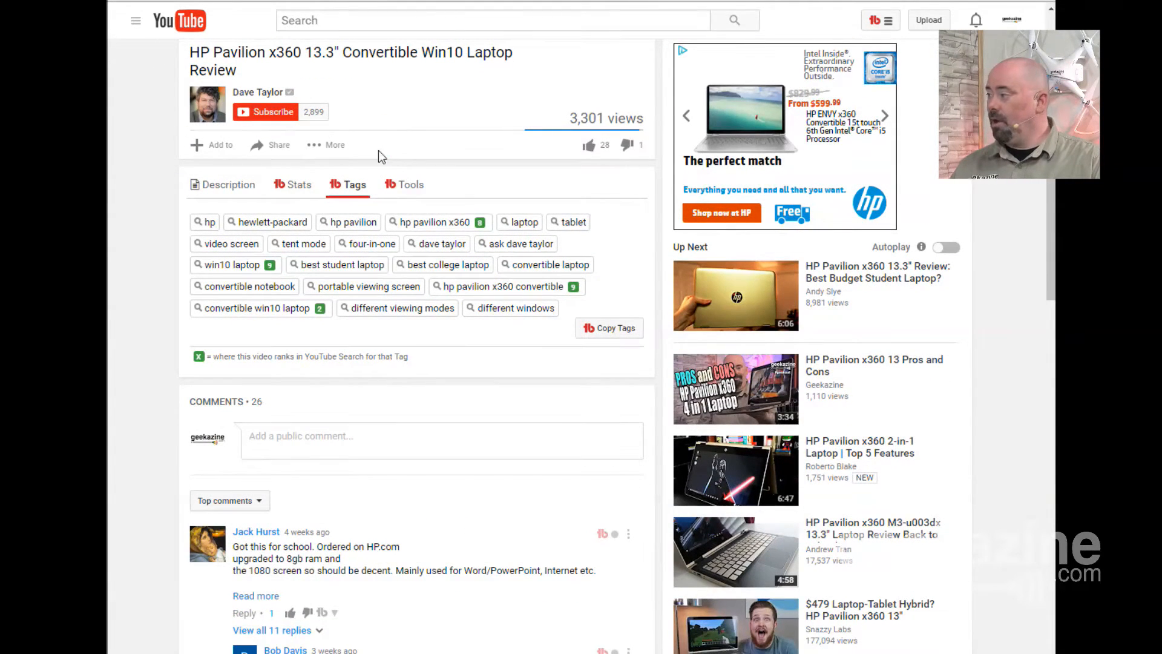
mouse_move(440, 244)
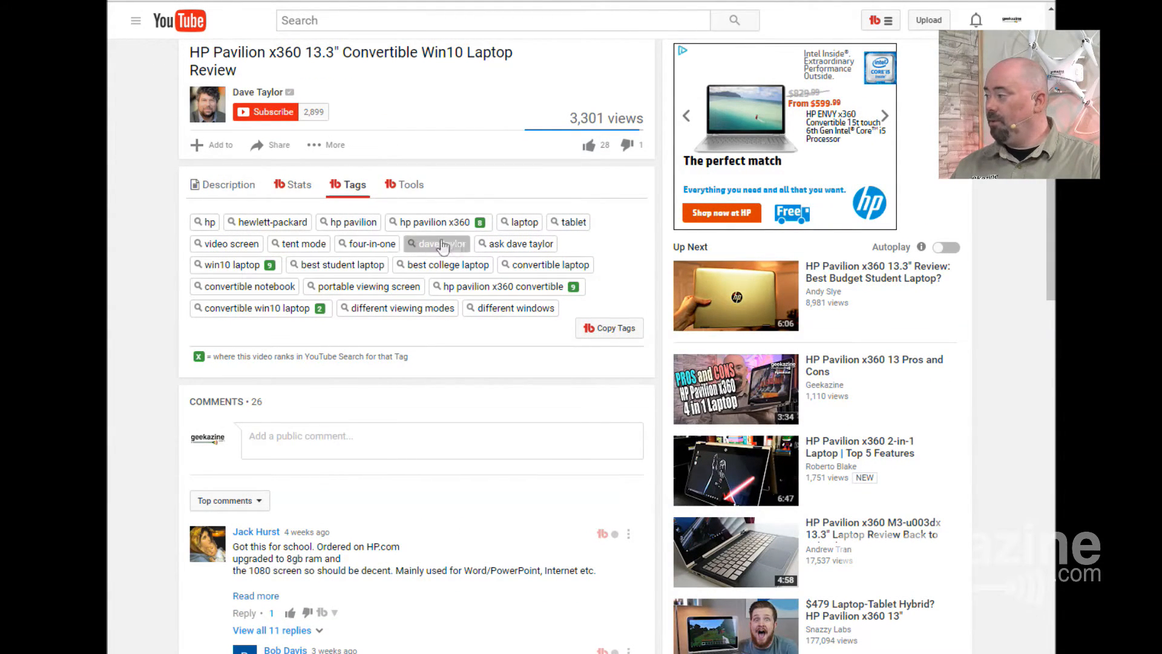
mouse_move(437, 239)
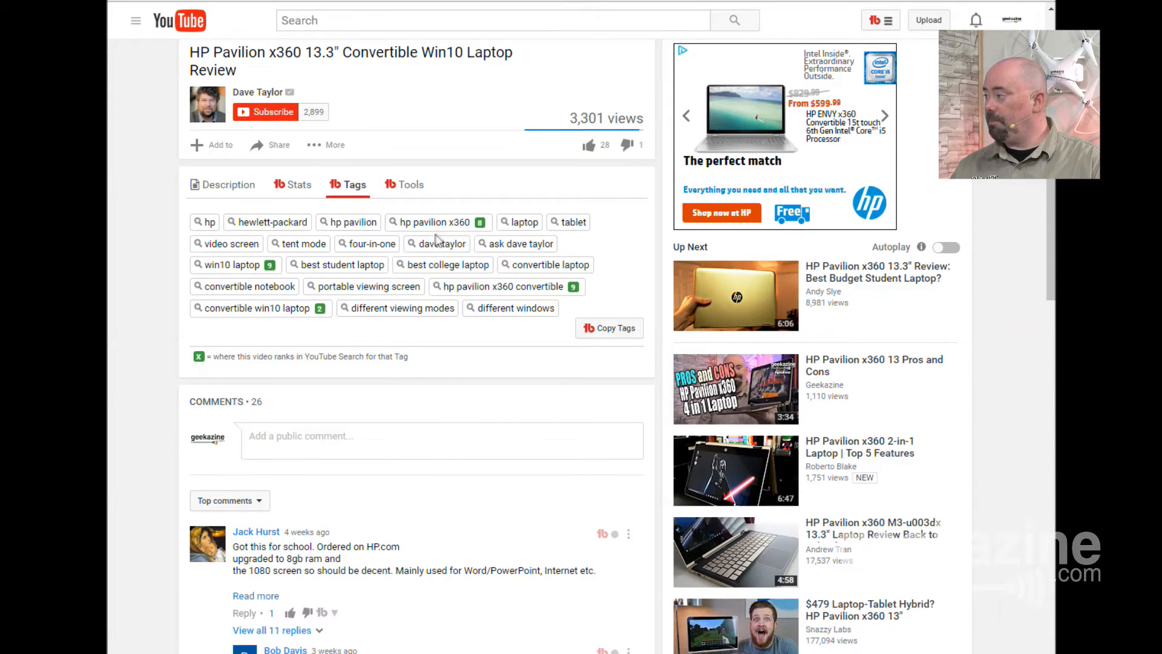
mouse_move(437, 221)
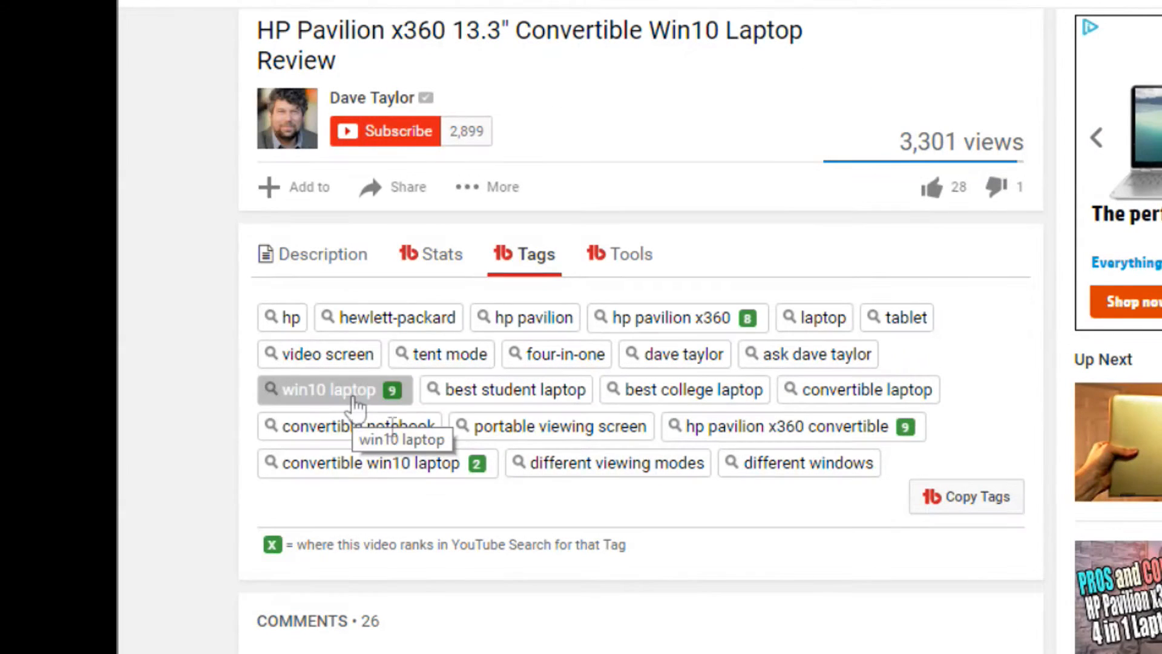
mouse_move(792, 425)
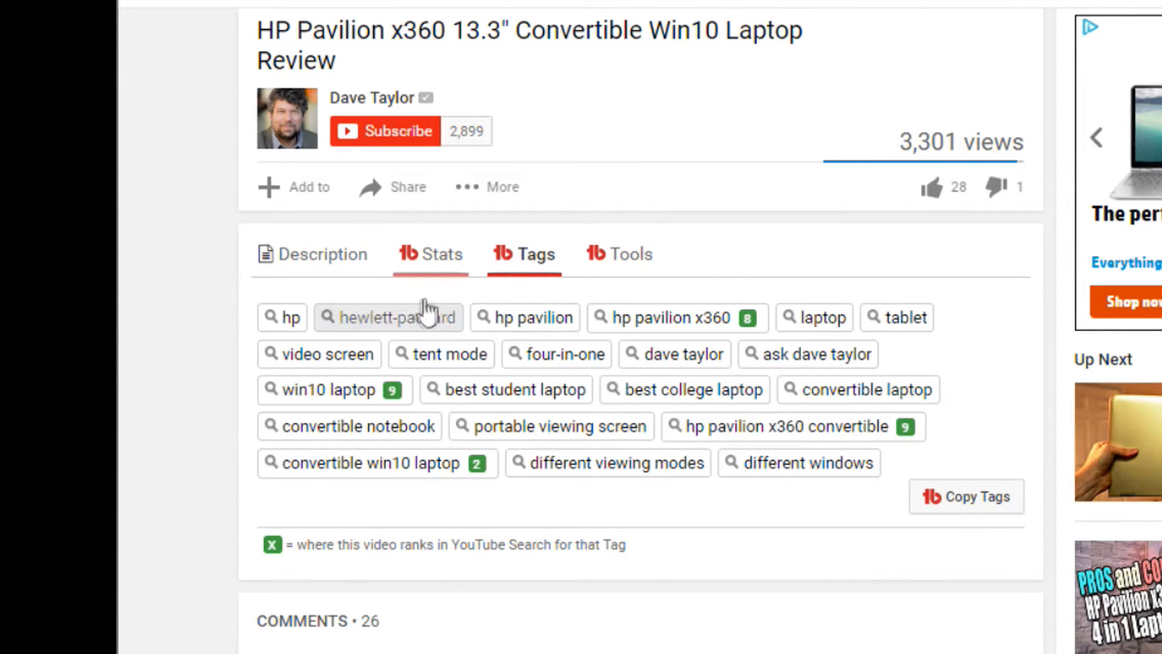
mouse_move(319, 353)
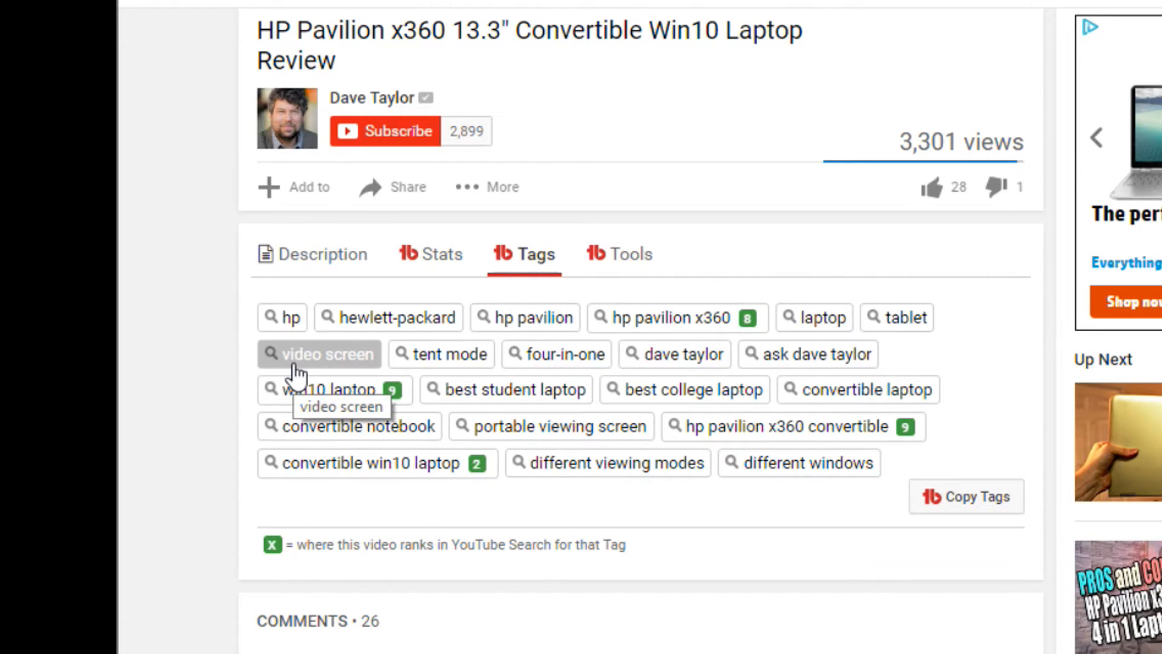
mouse_move(956, 522)
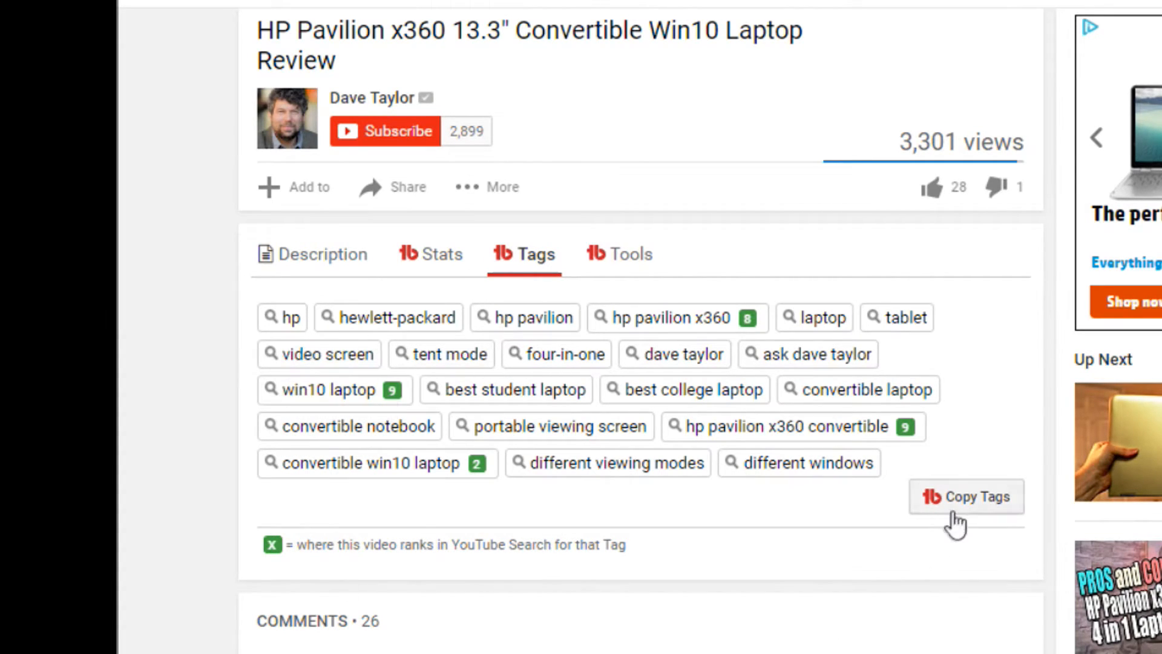
mouse_move(967, 496)
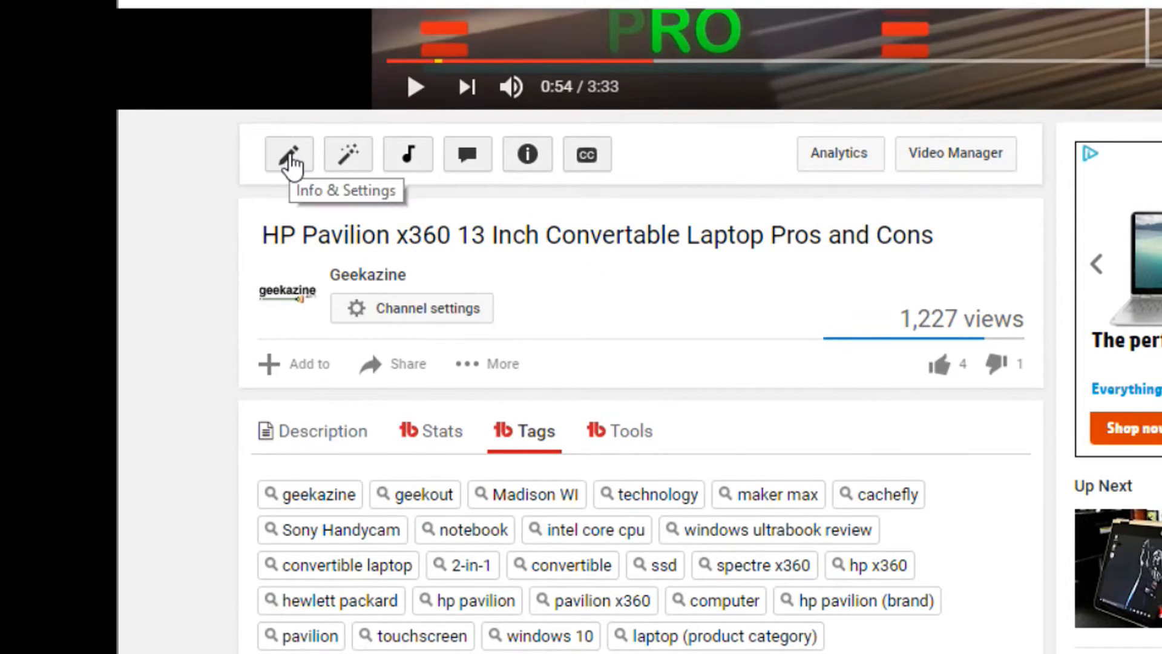
Paste the borrowed competitor tags into the video's Tags field, erasing the stray 'ff' typed.
left_click(288, 154)
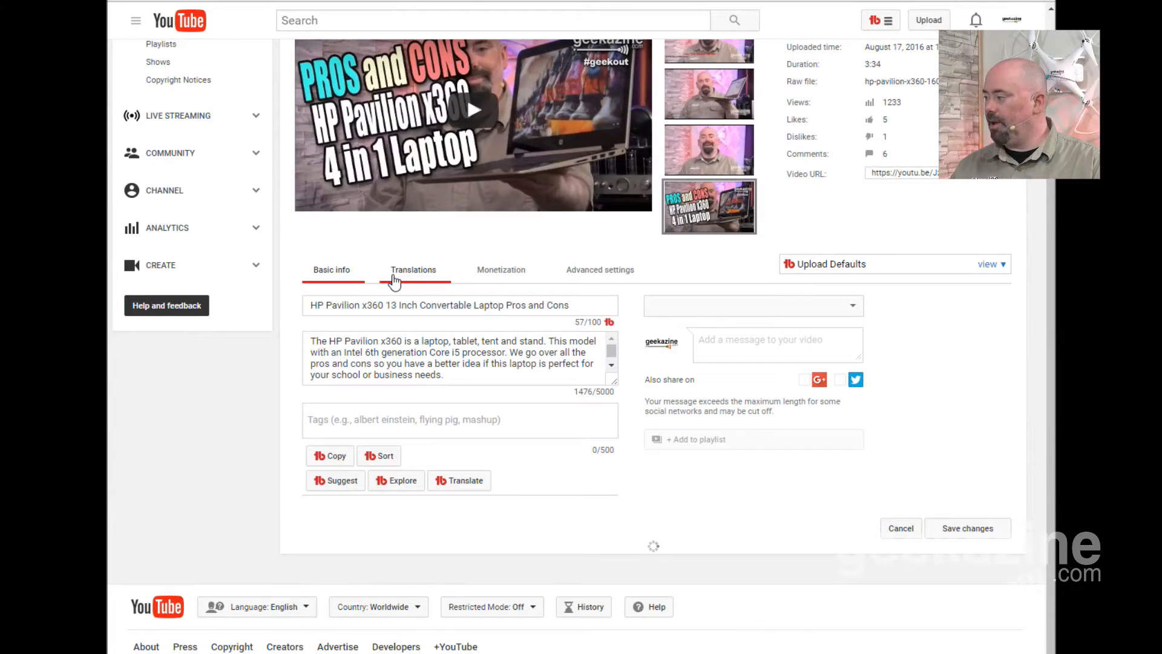
scroll("down", 3)
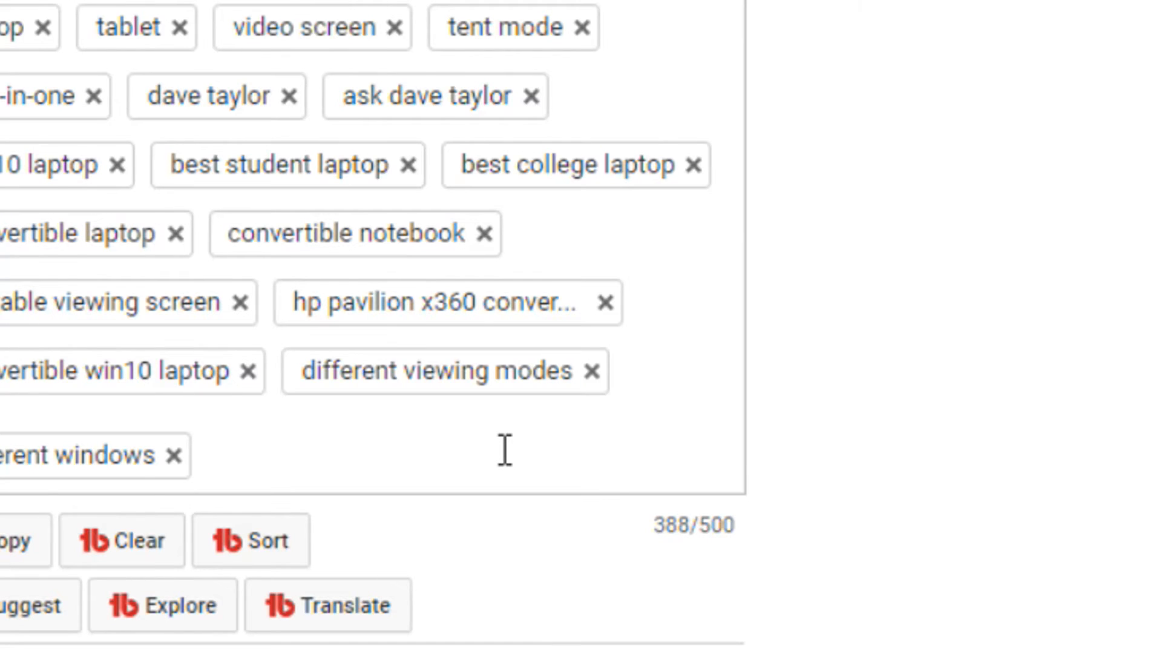
mouse_move(419, 432)
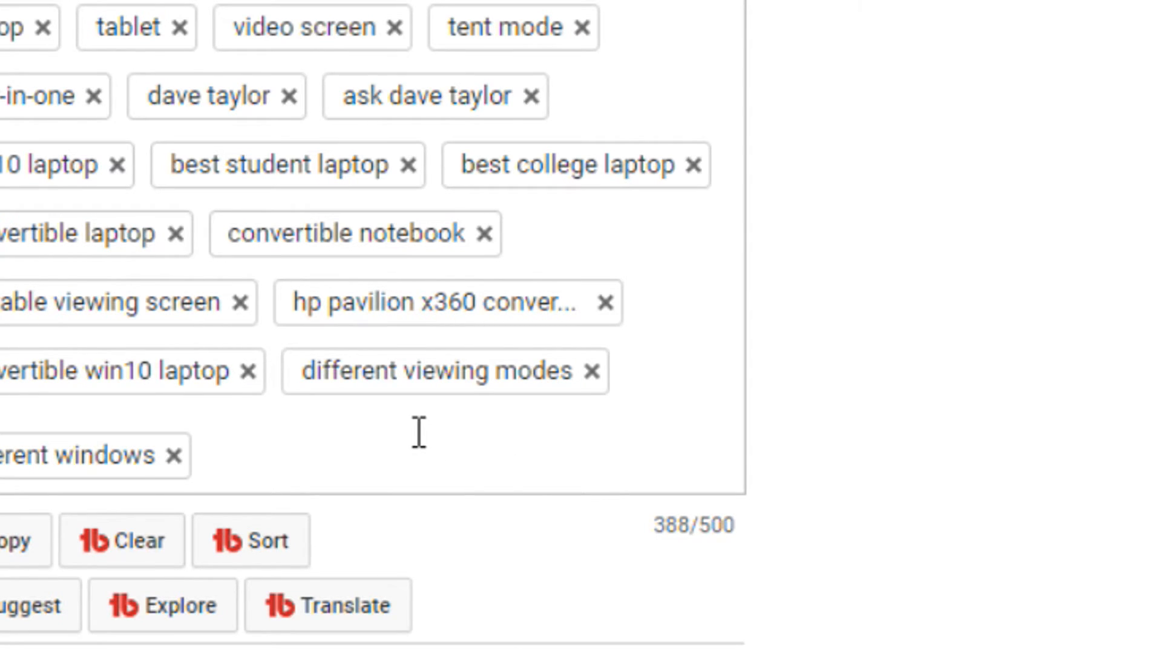
type("ff")
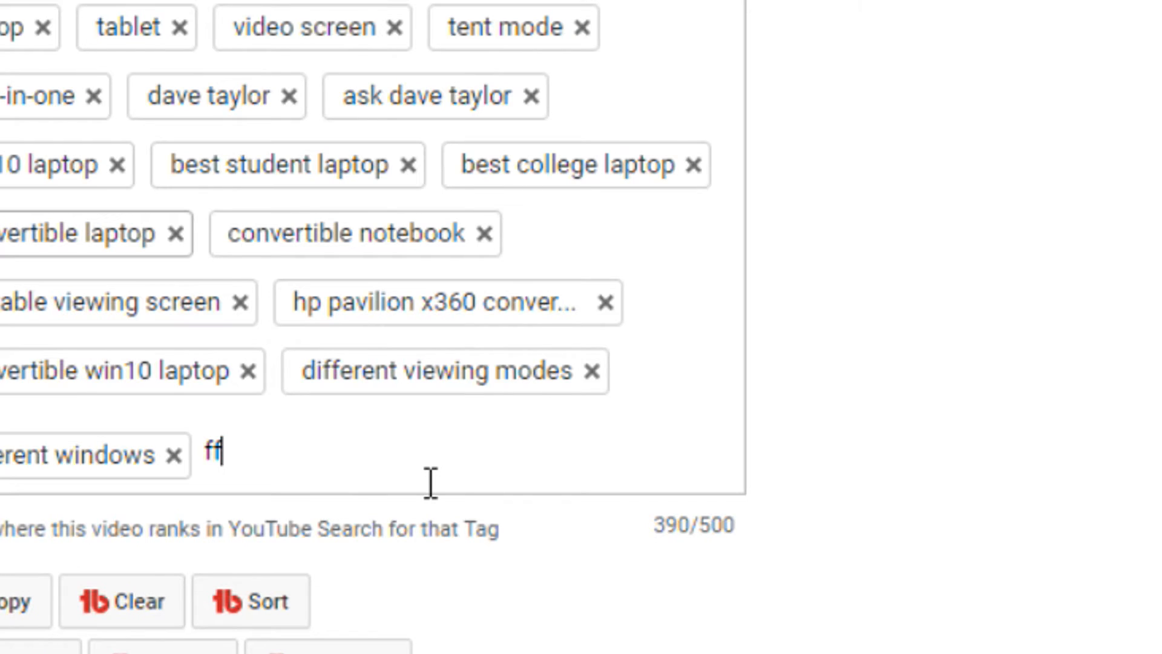
key("Backspace")
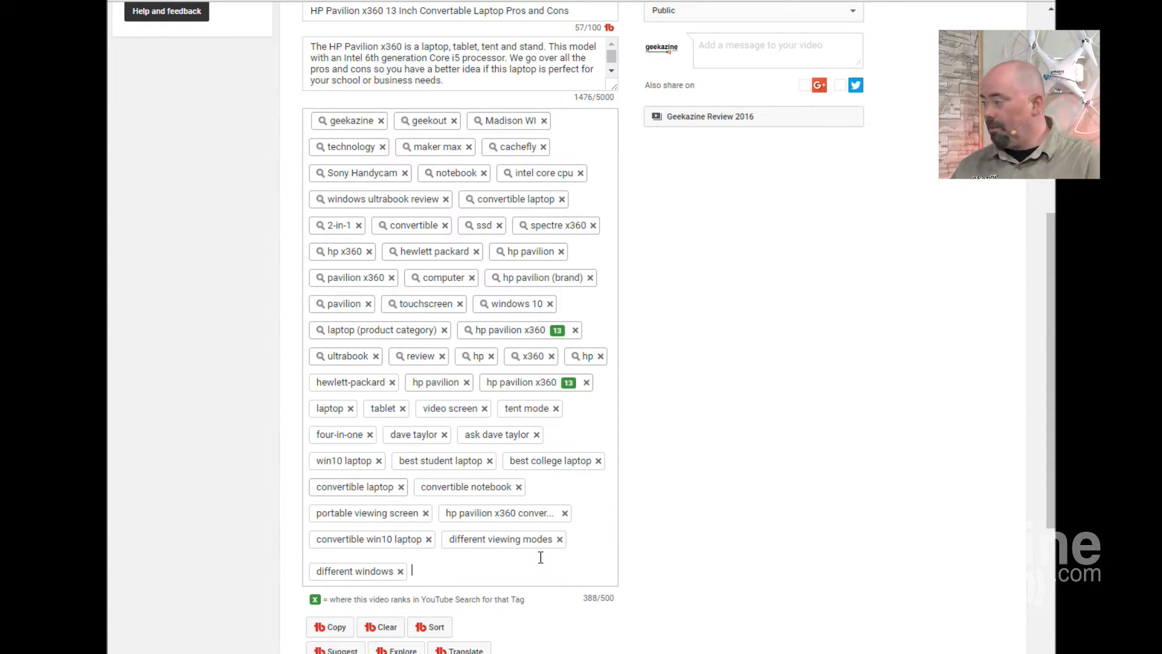
mouse_move(343, 432)
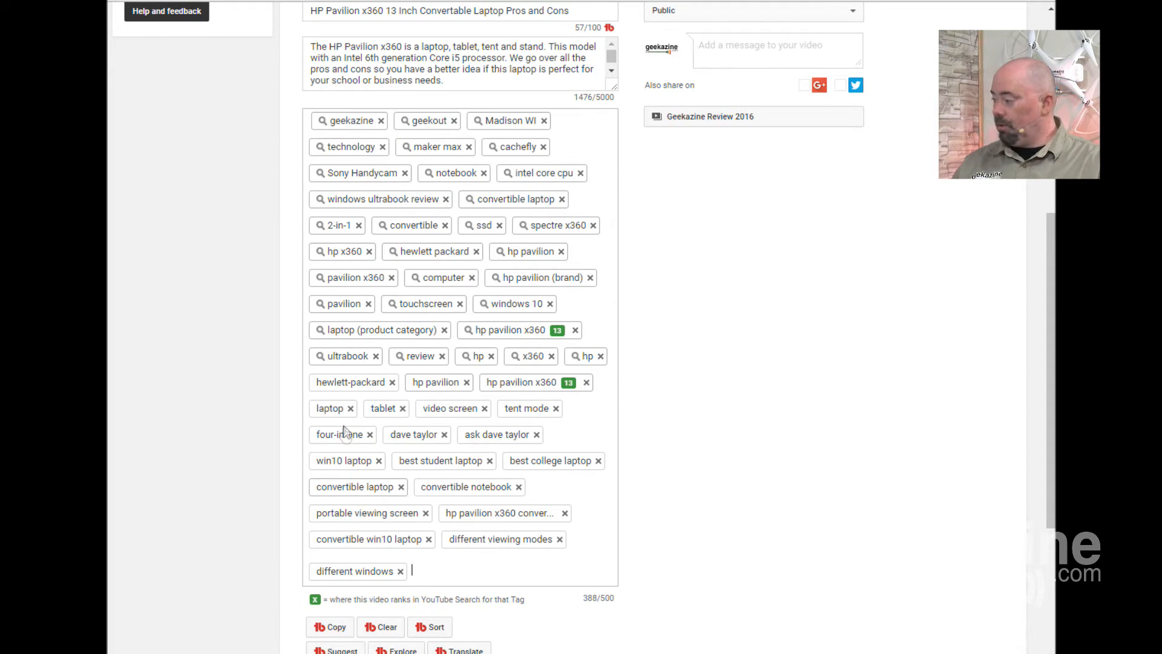
mouse_move(445, 434)
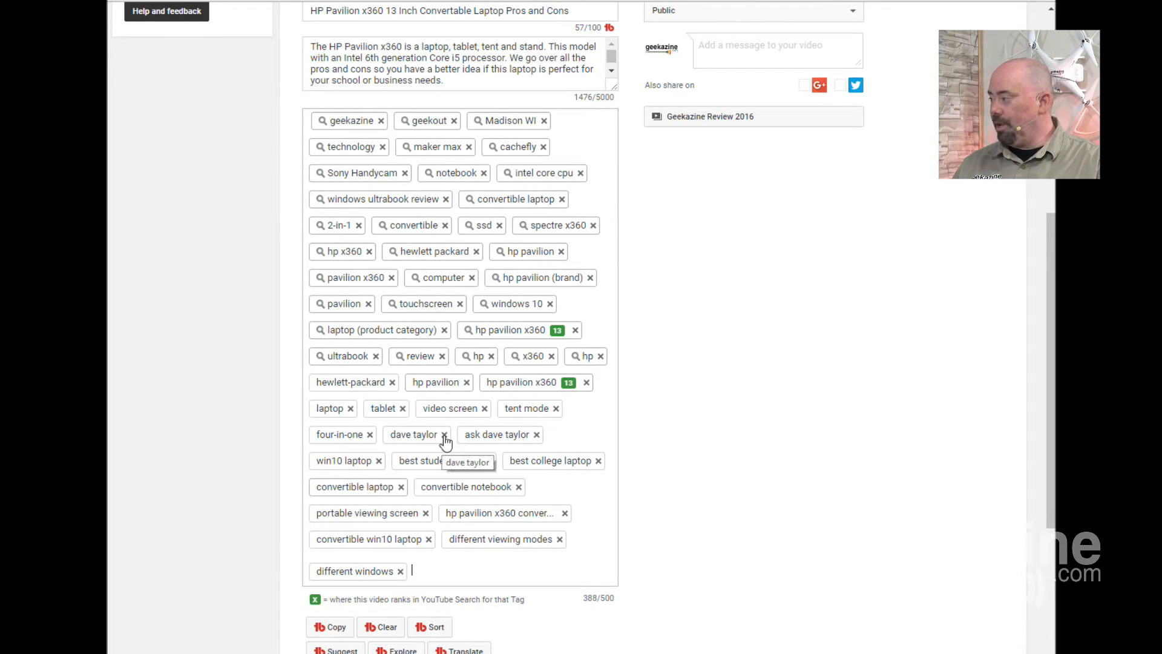
Remove the dave taylor, ask dave taylor and duplicate hp pavilion tags to reach 498 of 500 characters.
left_click(445, 434)
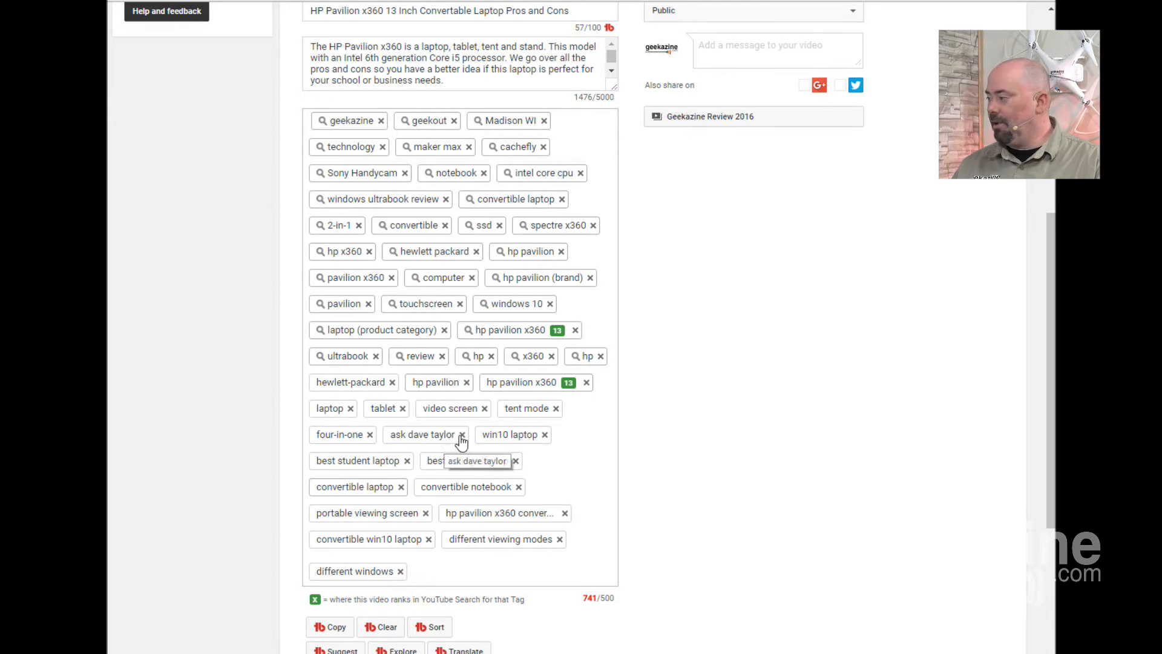
left_click(460, 437)
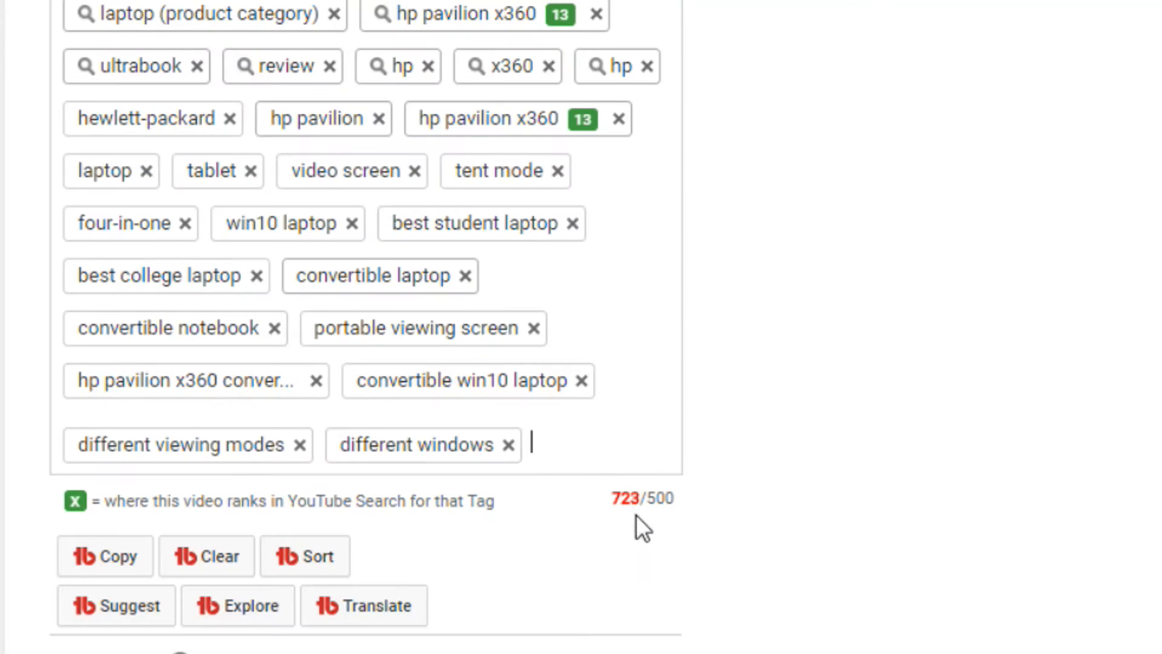
mouse_move(656, 526)
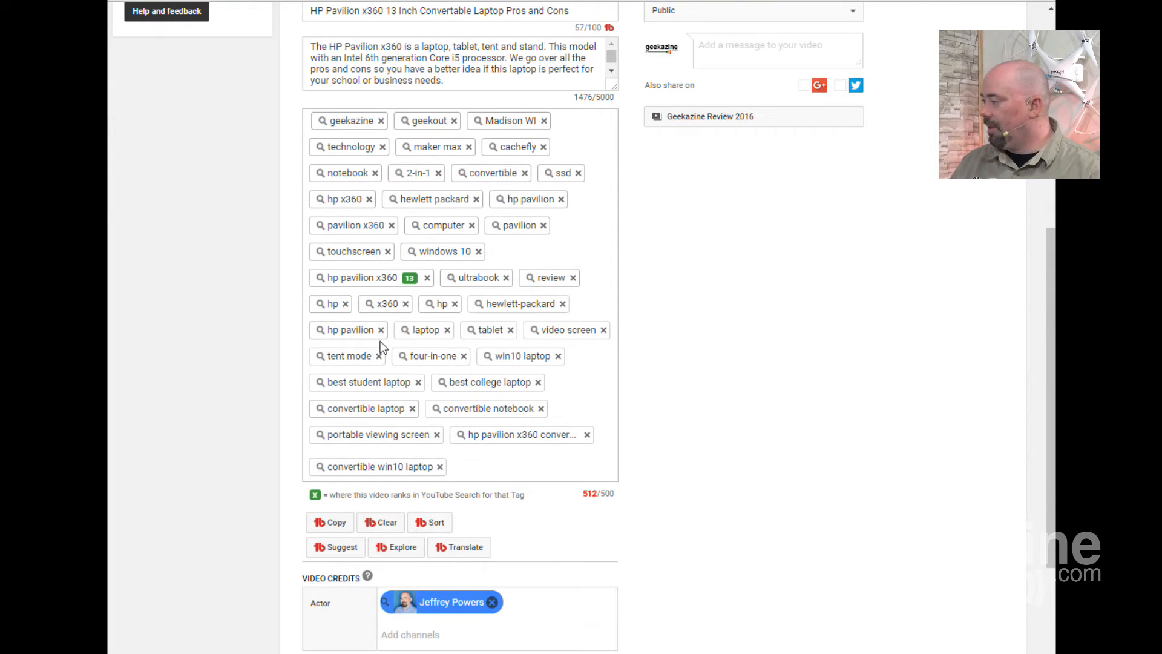
left_click(380, 329)
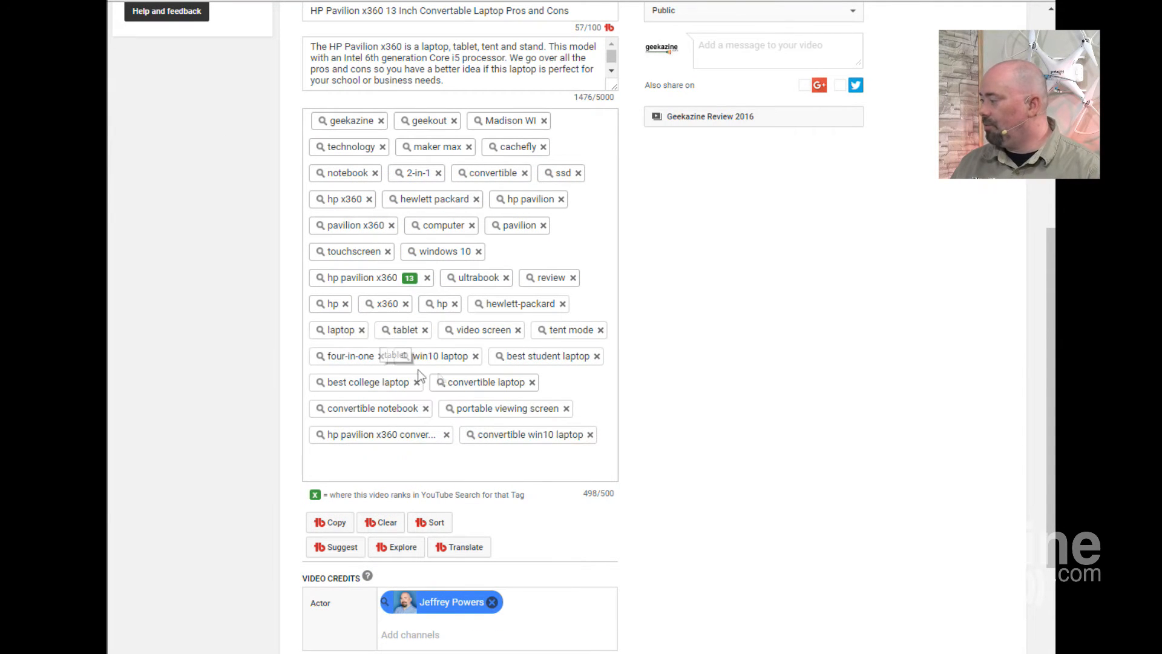
mouse_move(677, 522)
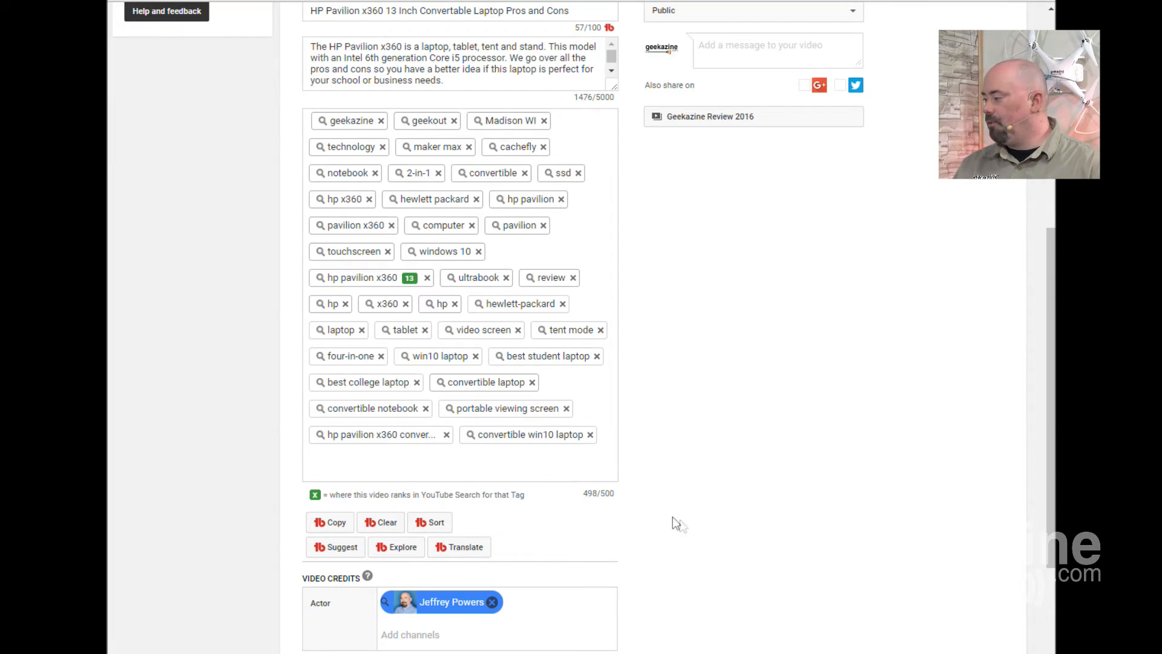
scroll("up", 3)
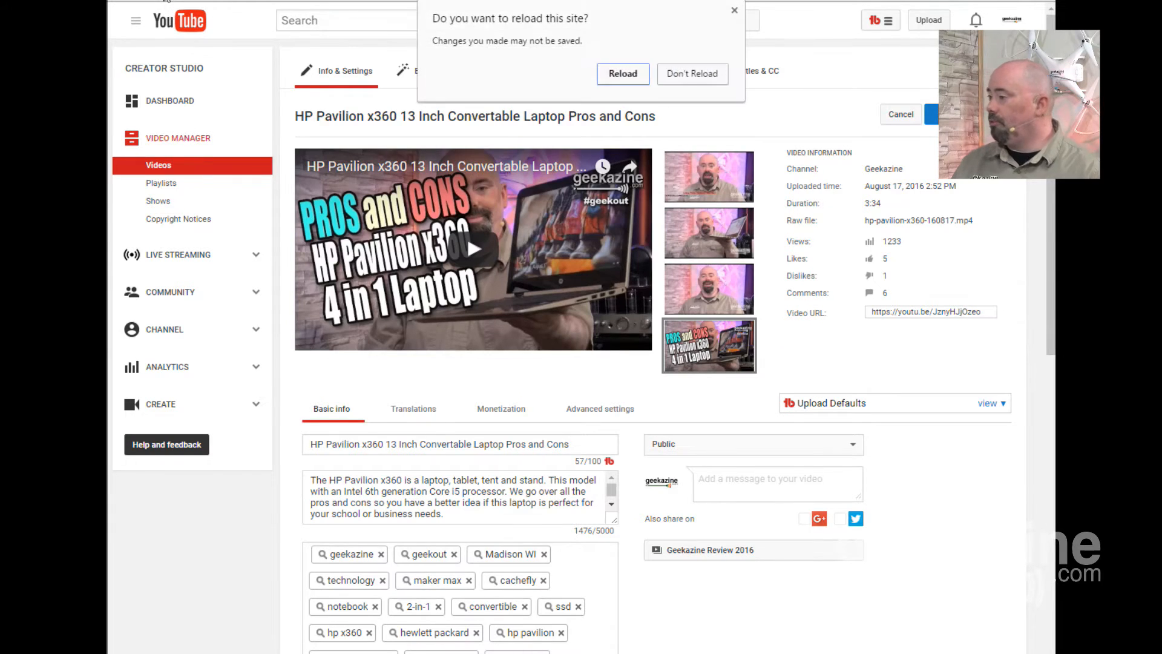
Reload out of the editor to the watch page showing the trimmed, saved tag set.
left_click(622, 73)
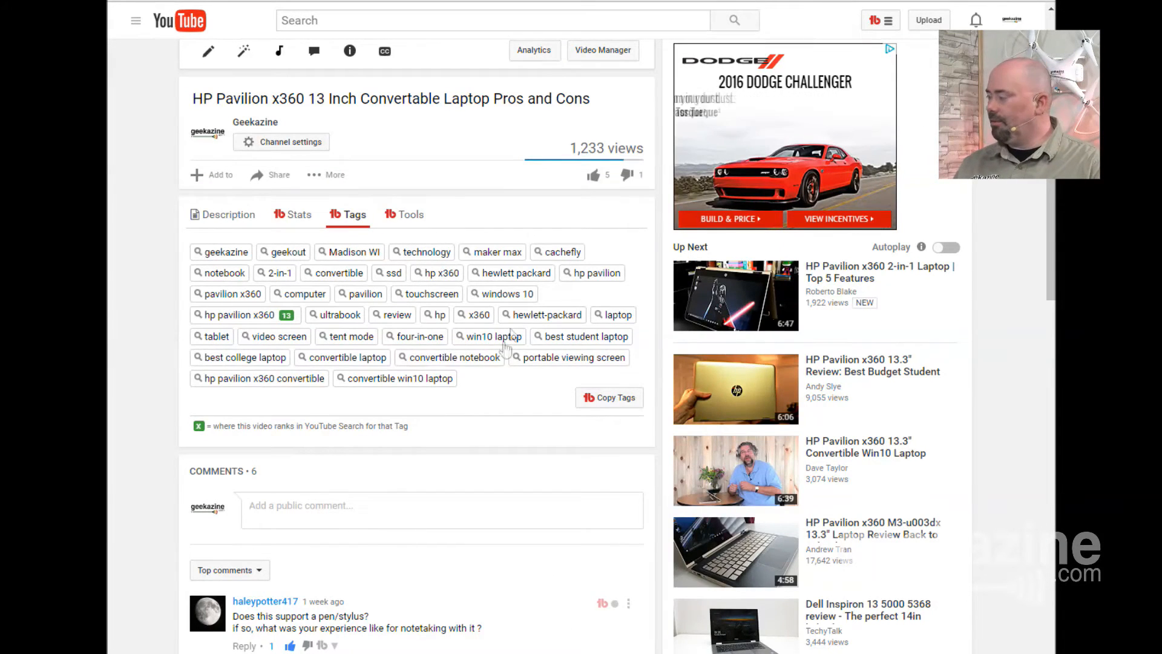
left_click(455, 356)
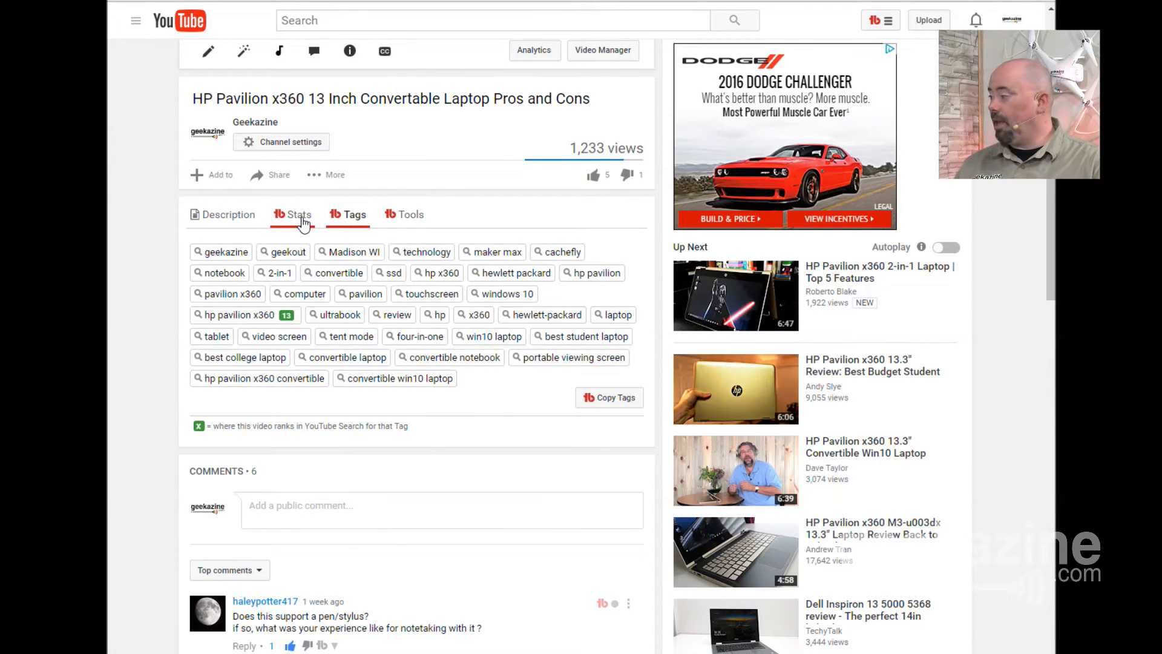
mouse_move(334, 273)
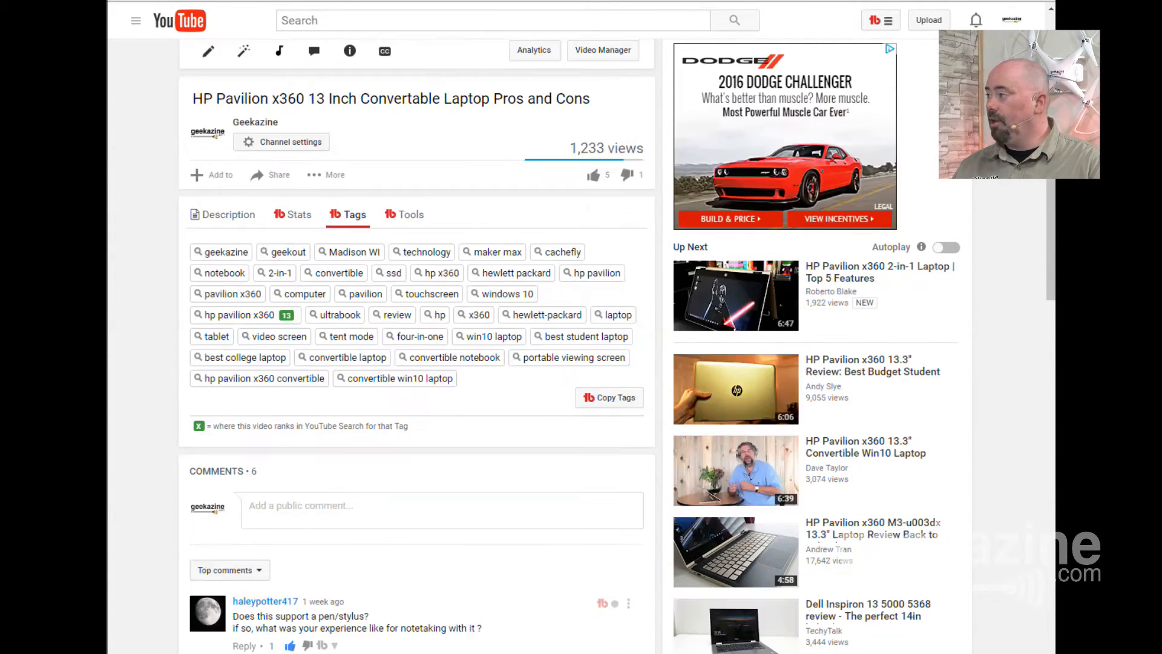
mouse_move(450, 357)
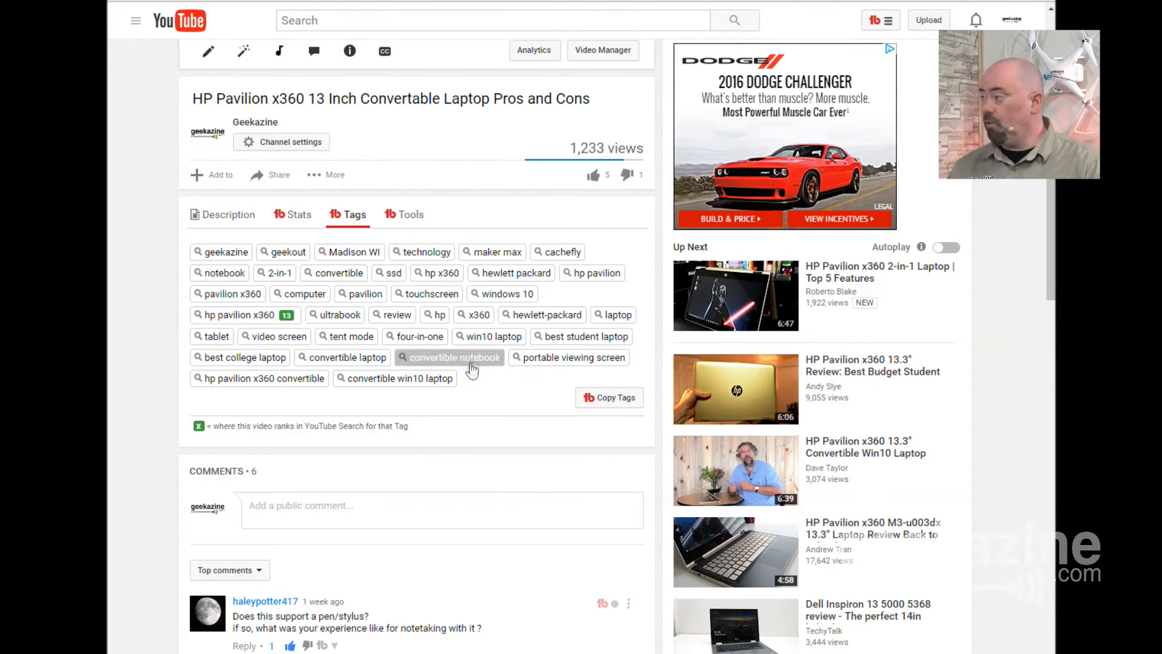
mouse_move(274, 273)
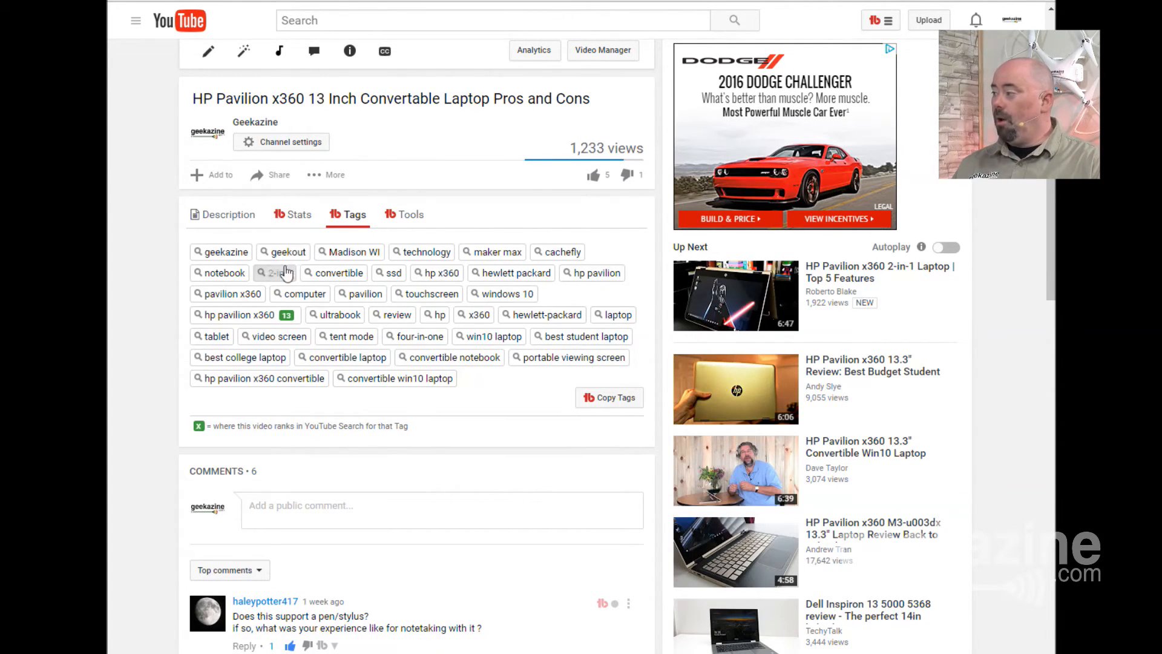
mouse_move(382, 347)
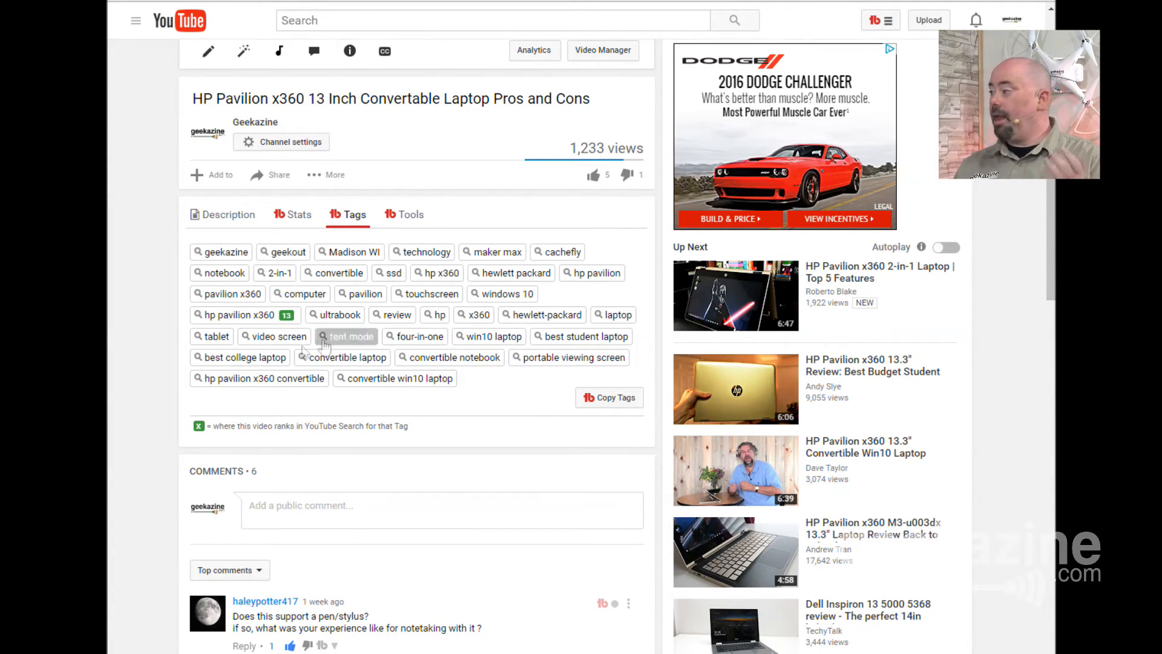
mouse_move(328, 490)
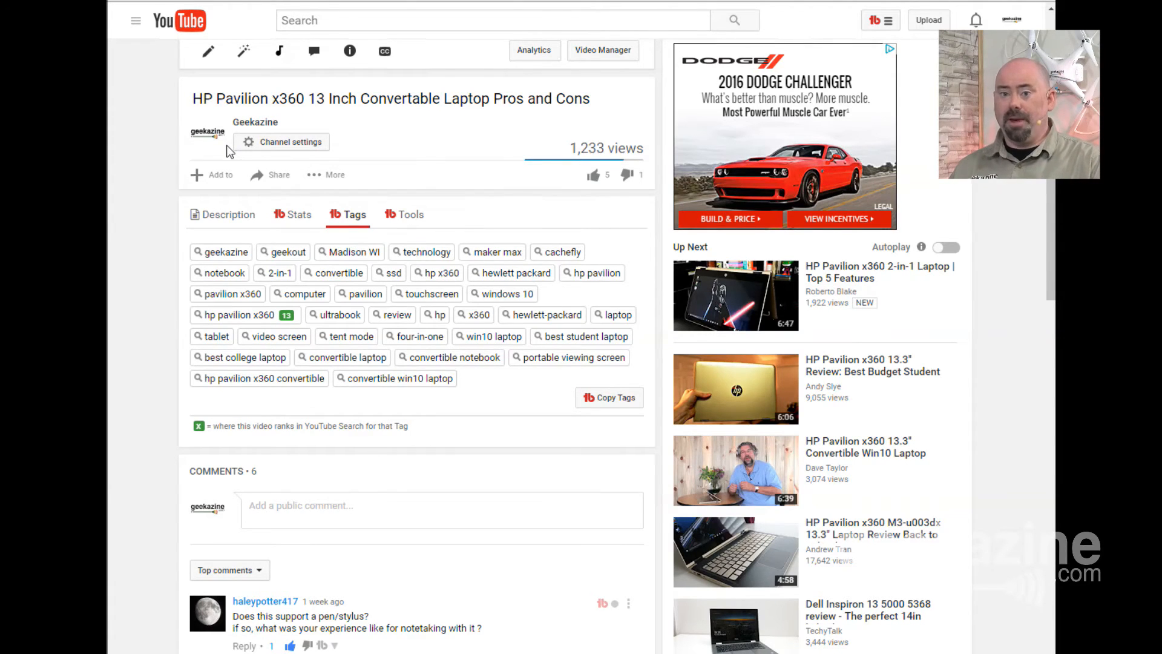
mouse_move(198, 175)
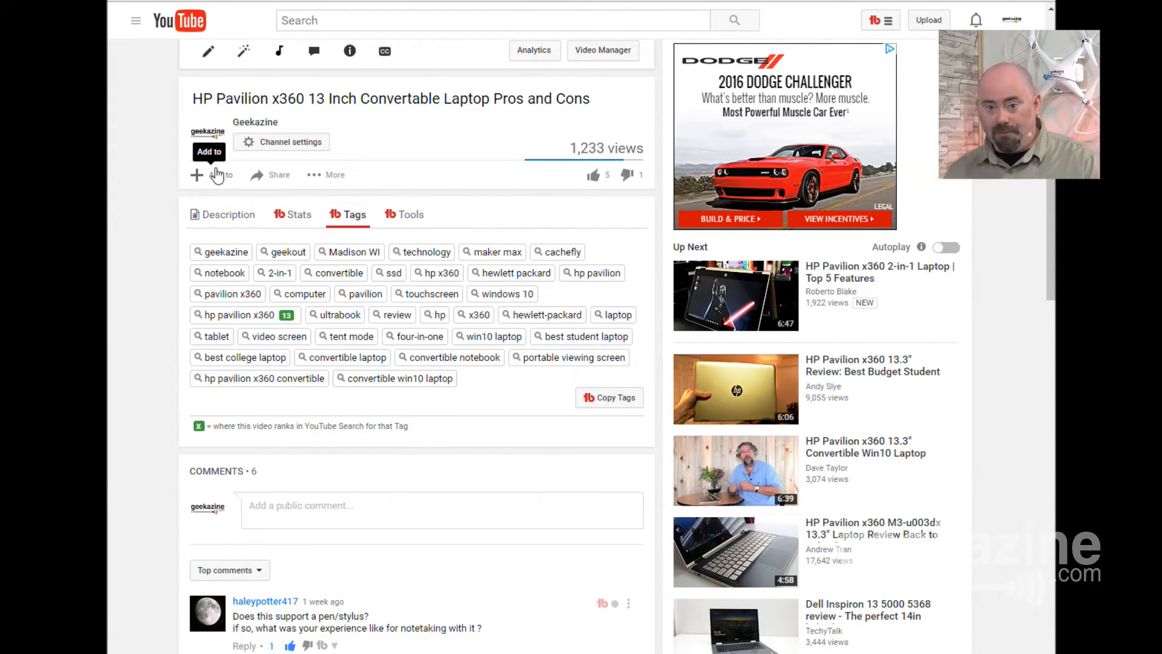
mouse_move(218, 181)
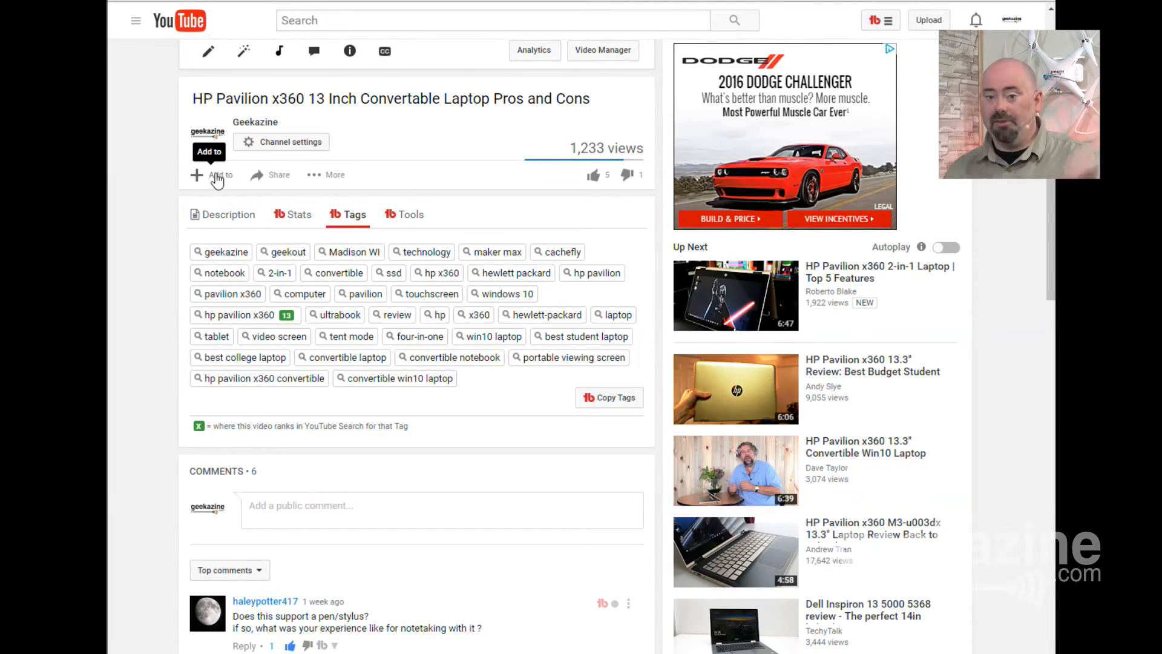
mouse_move(200, 169)
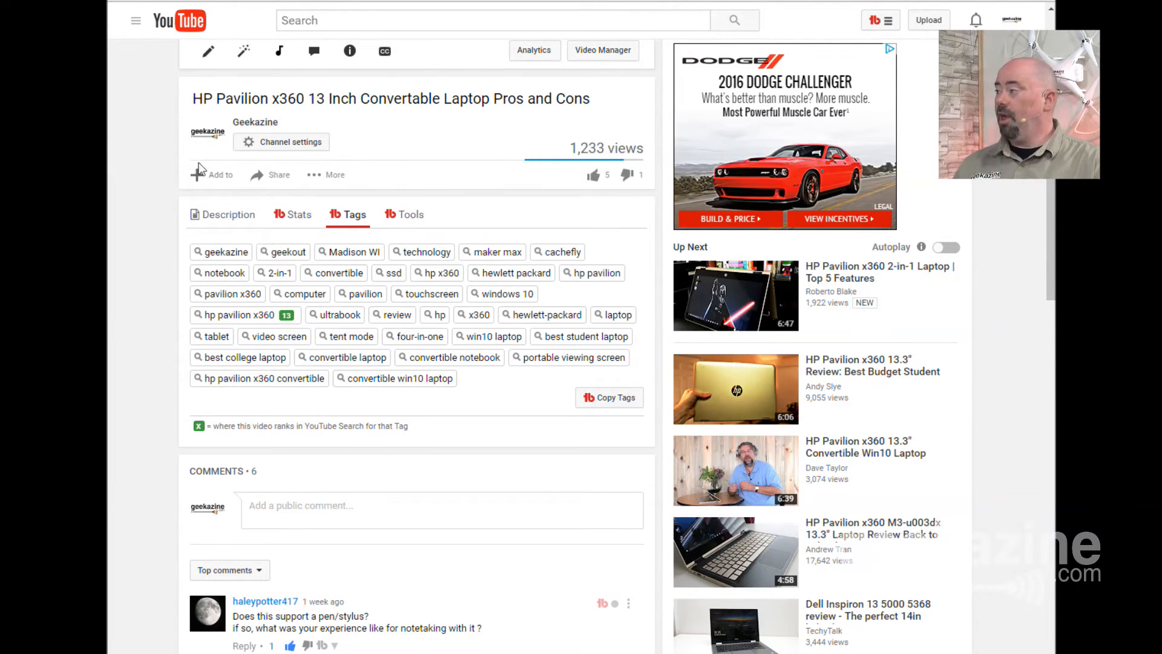
mouse_move(392, 314)
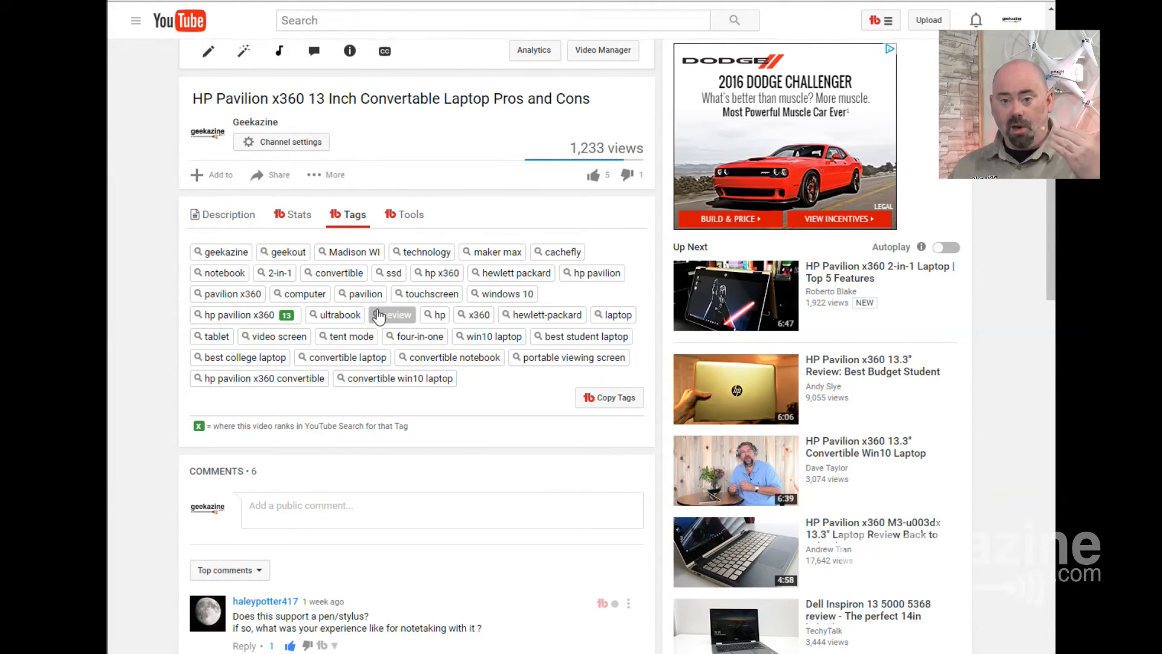
mouse_move(377, 314)
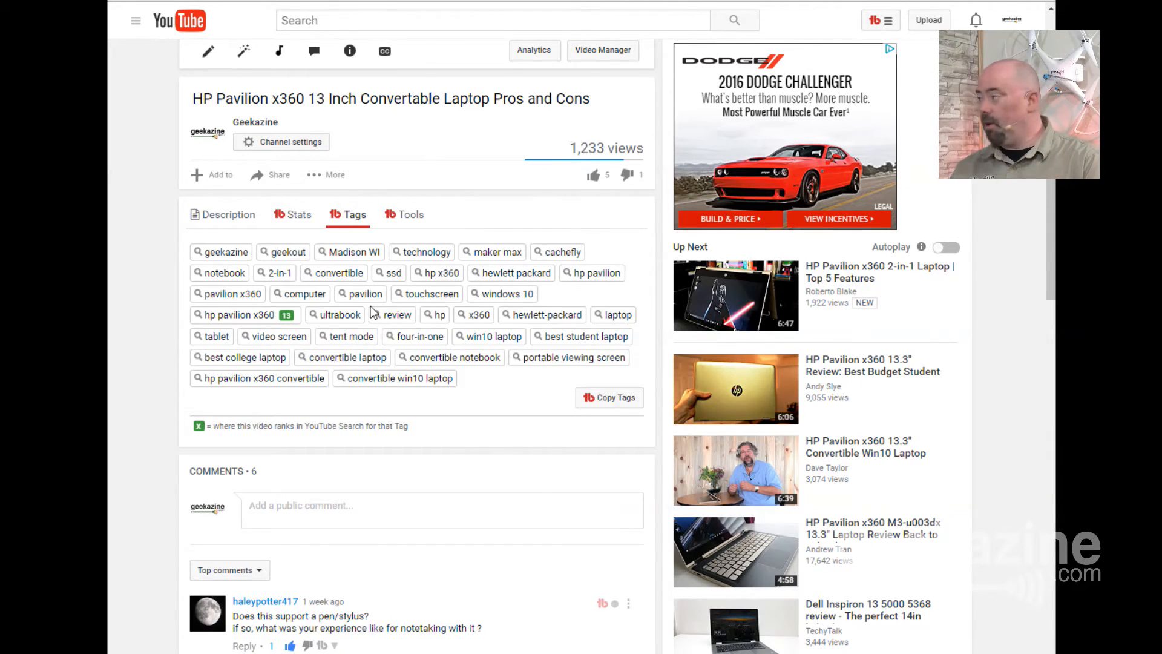
mouse_move(372, 311)
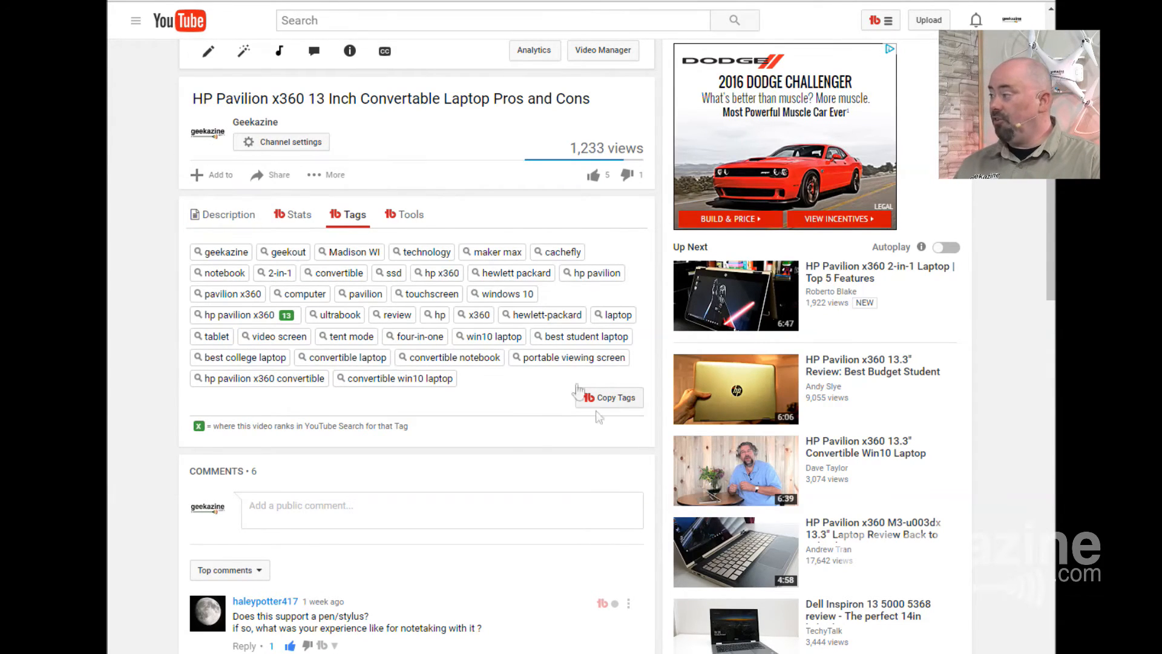
mouse_move(268, 226)
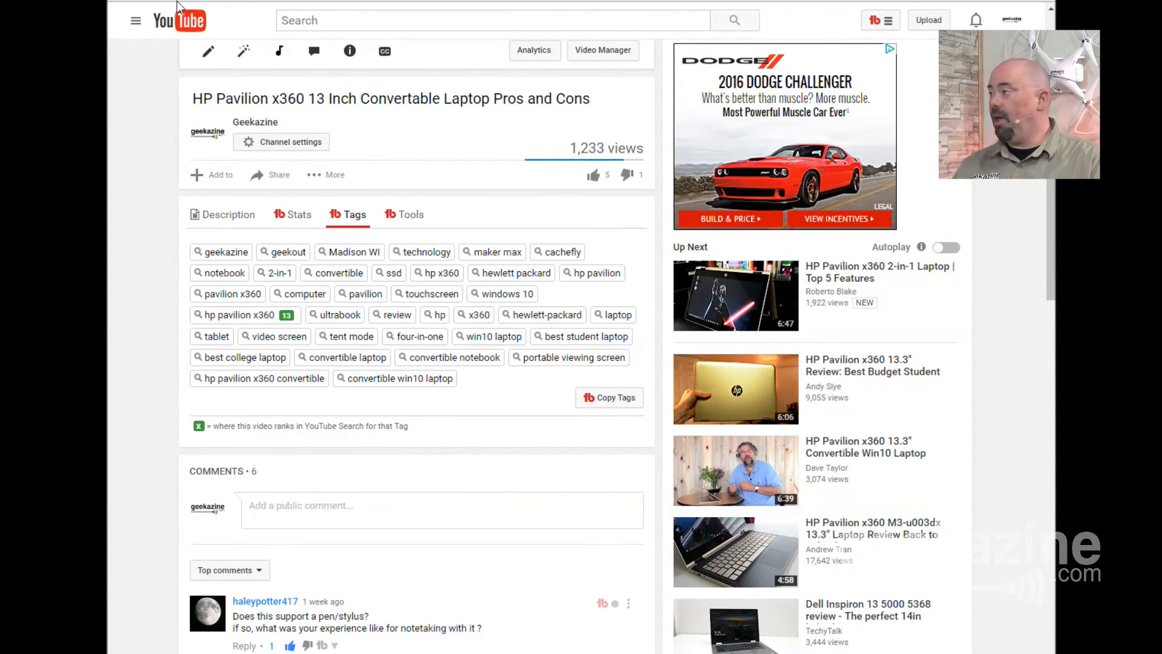
mouse_move(215, 178)
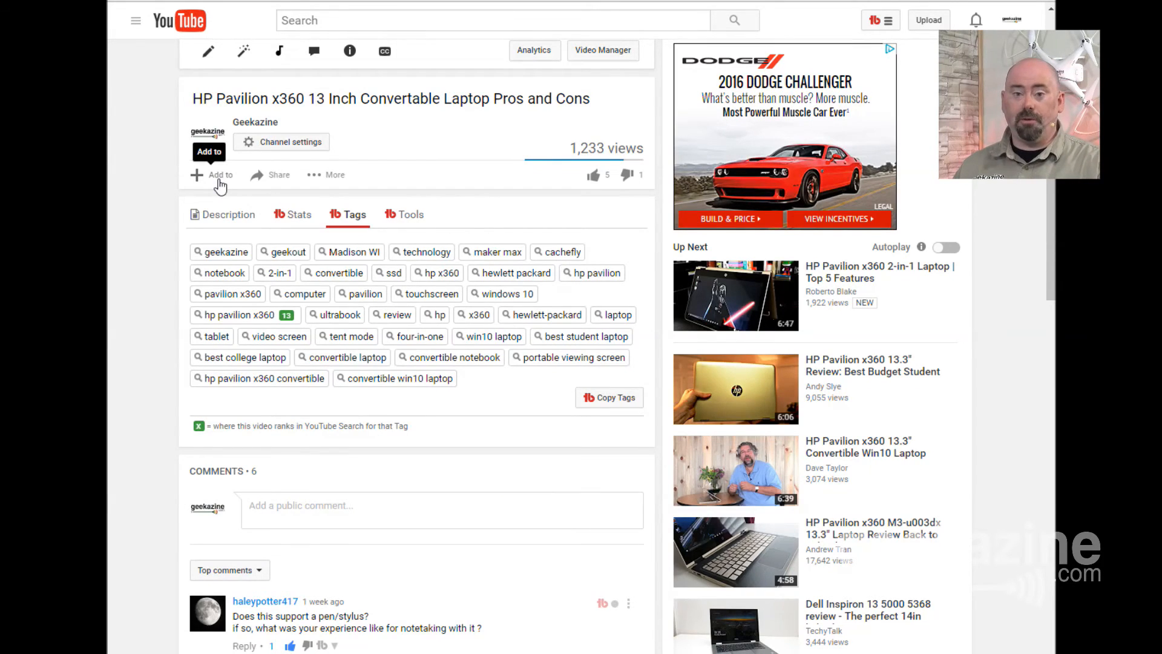